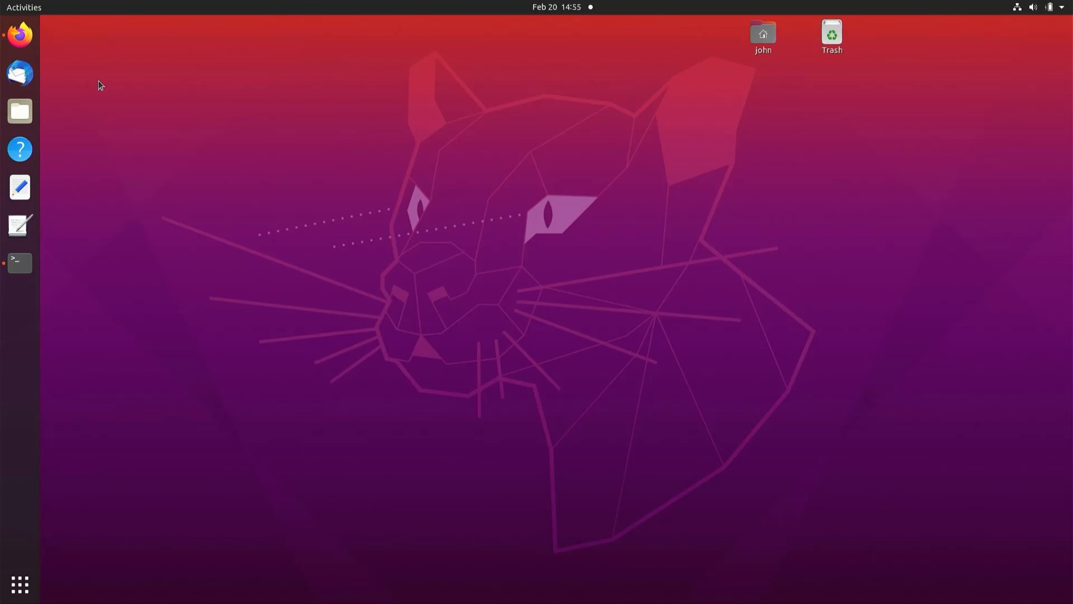
pyautogui.moveTo(19, 34)
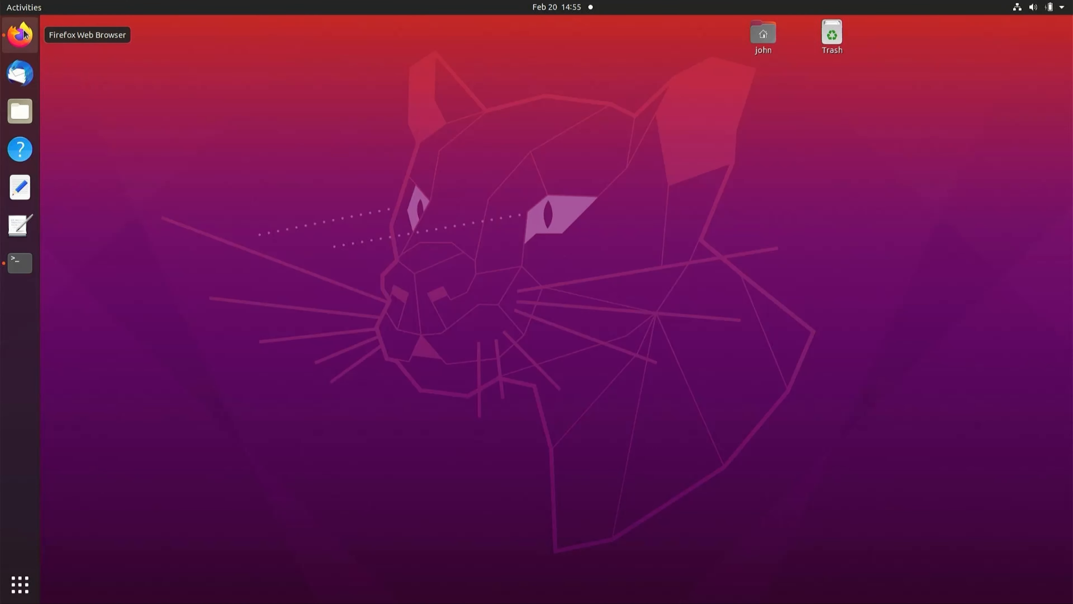
# - Launch Firefox, open the ZcashFoundation zebra repository and scroll to its Build Instructions
pyautogui.click(19, 34)
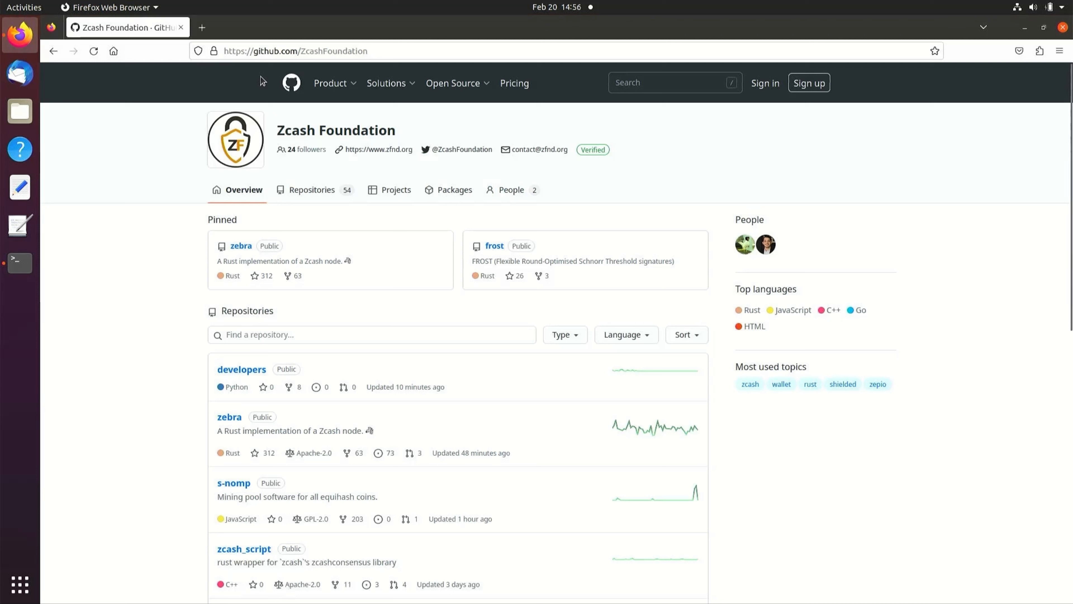
pyautogui.moveTo(322, 66)
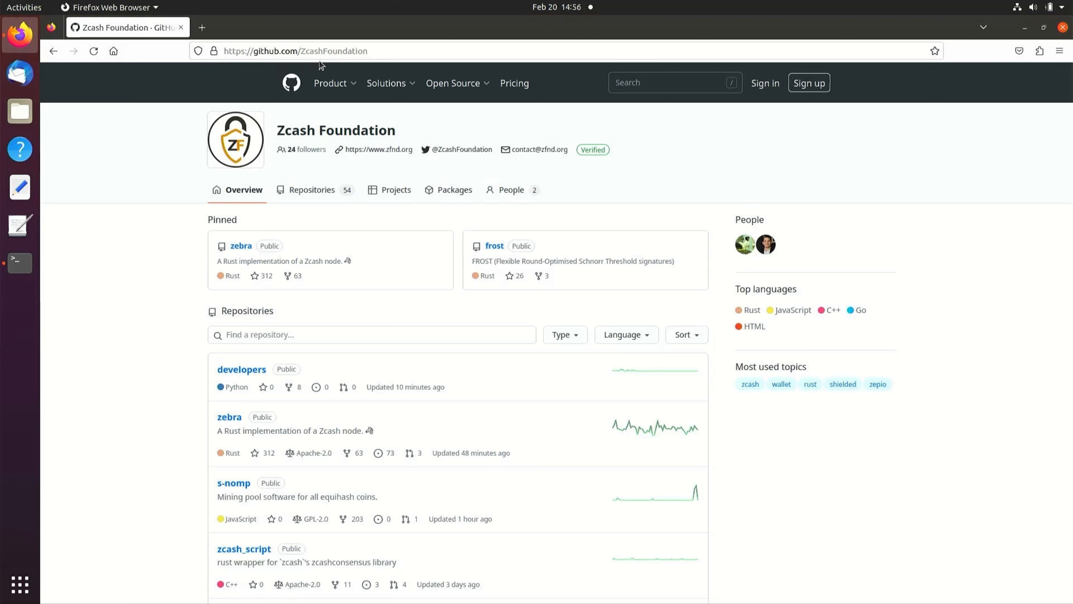
pyautogui.moveTo(240, 215)
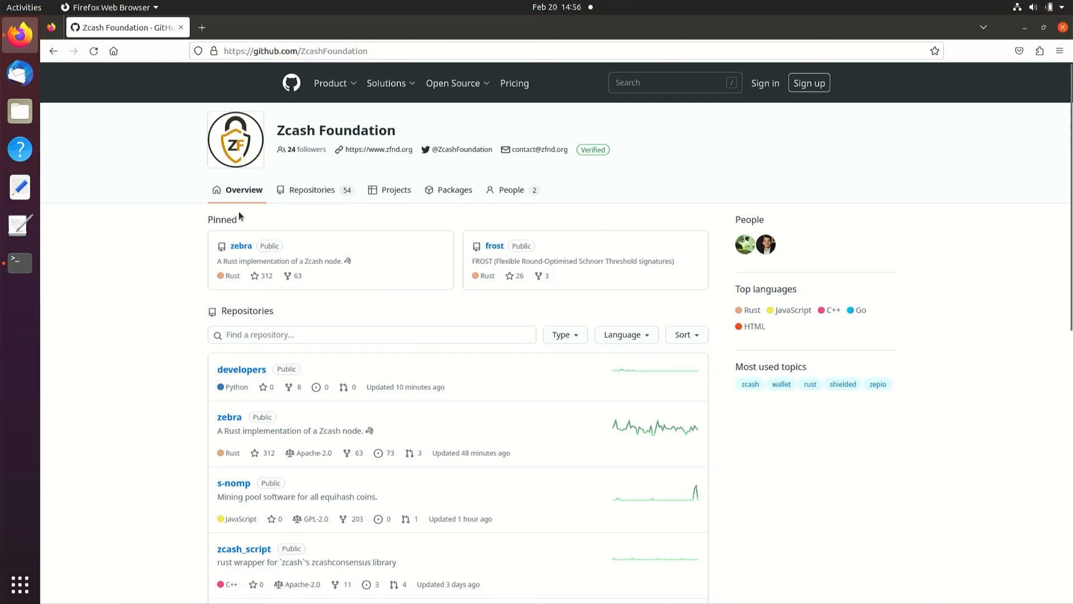
pyautogui.moveTo(241, 248)
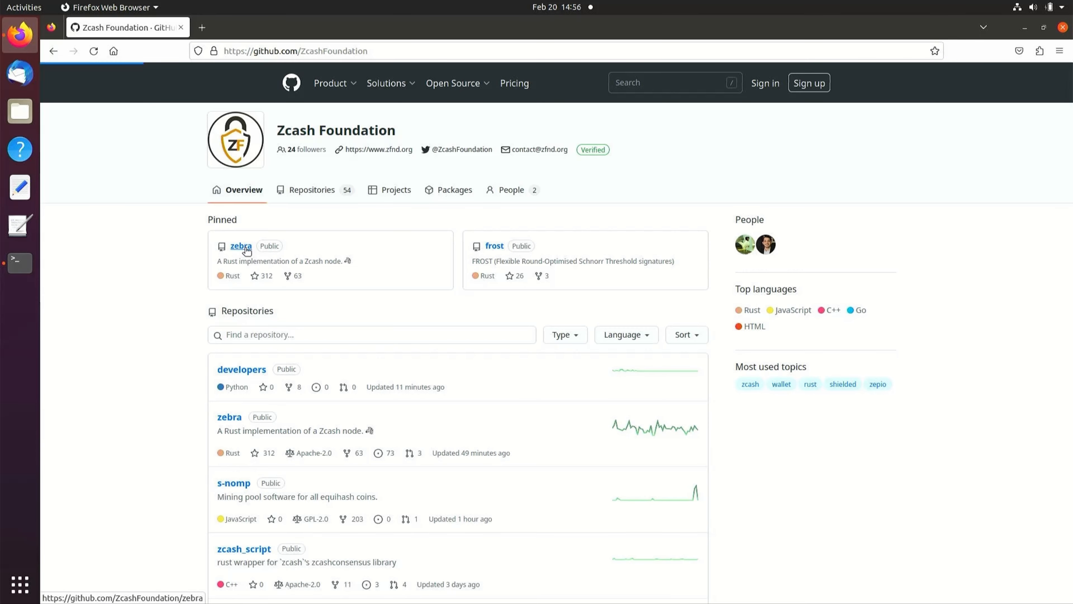
pyautogui.click(241, 247)
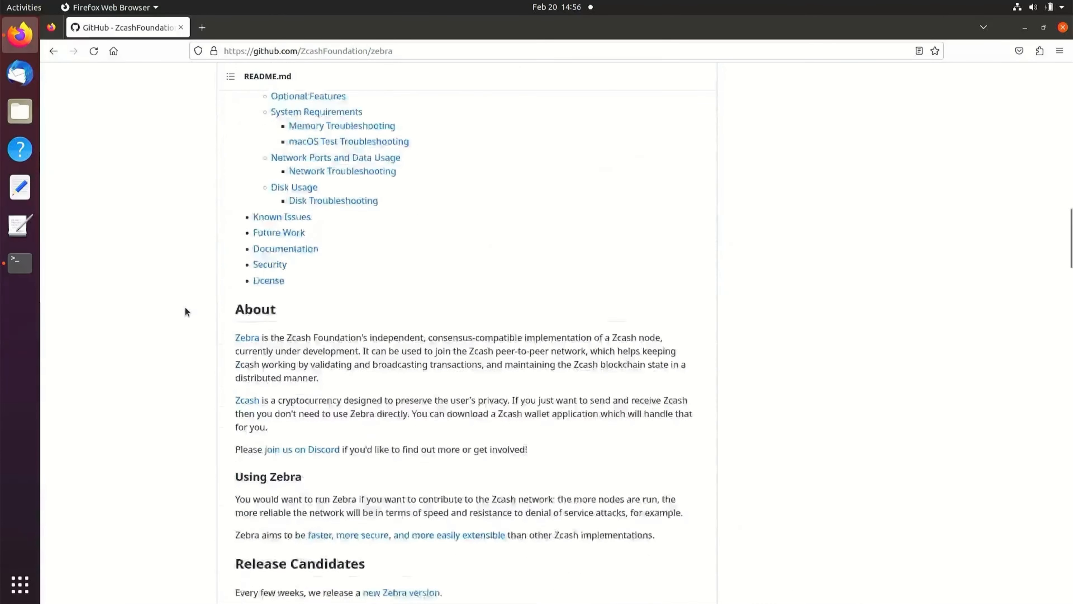
pyautogui.scroll(-3)
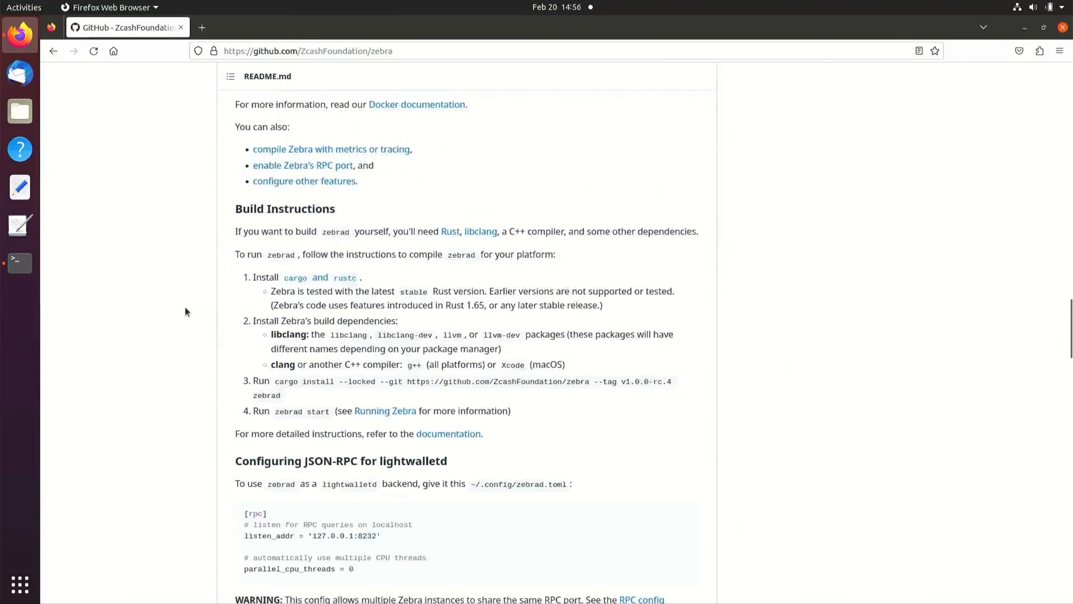
pyautogui.moveTo(356, 245)
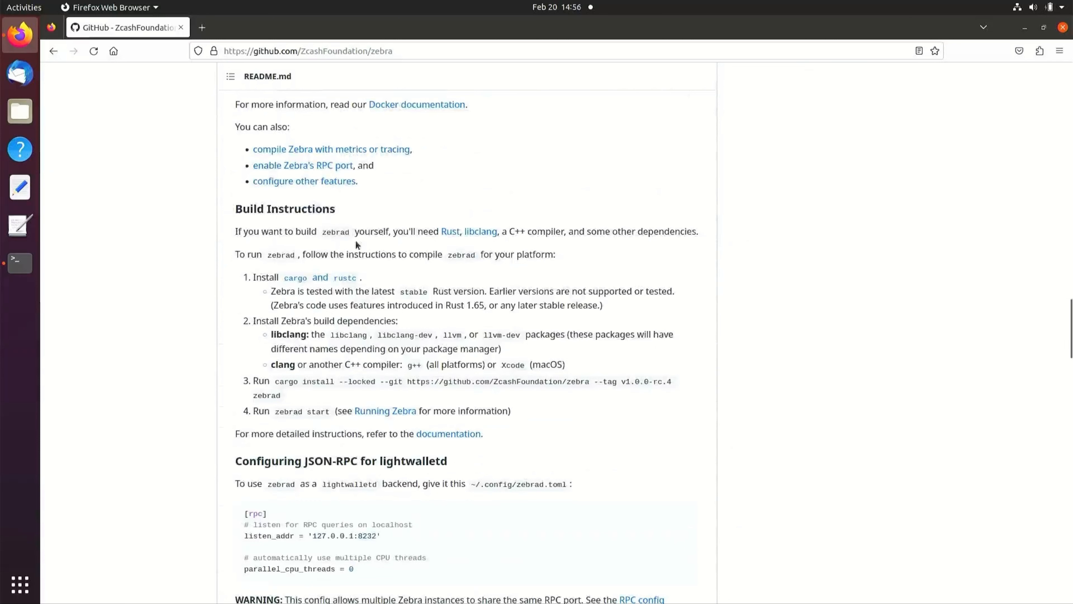
pyautogui.moveTo(480, 231)
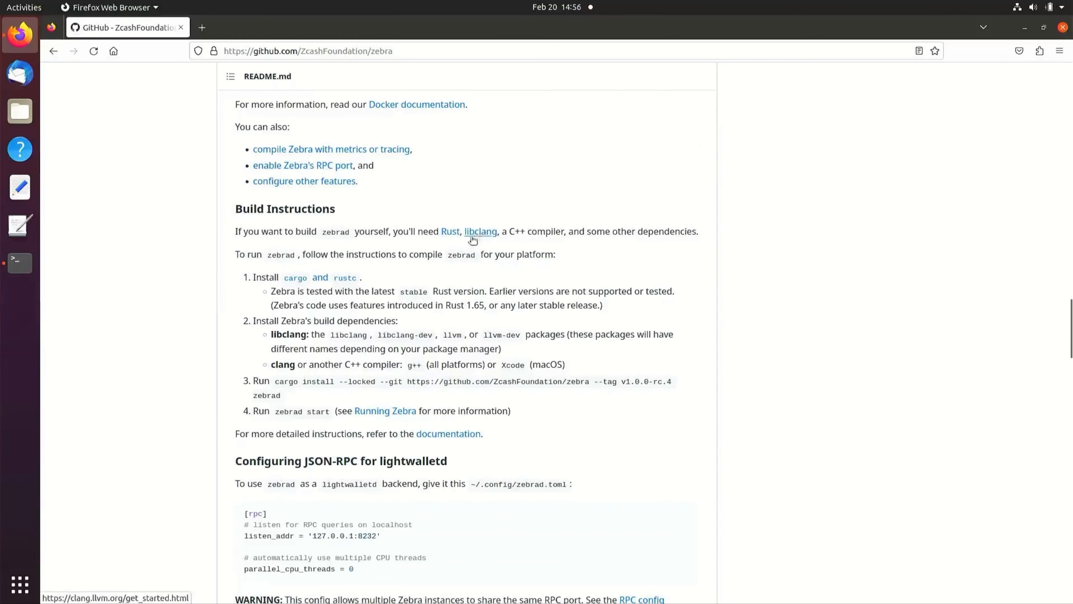
pyautogui.moveTo(518, 241)
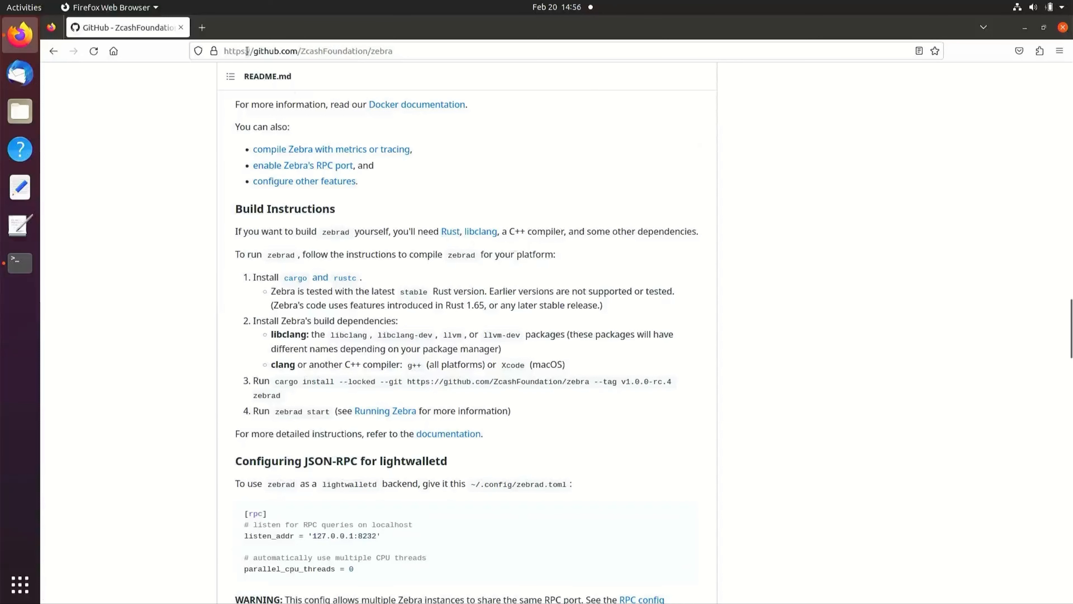
# - Visit rustup.rs in a new tab and copy its curl install command
pyautogui.write('rustup.sh/')
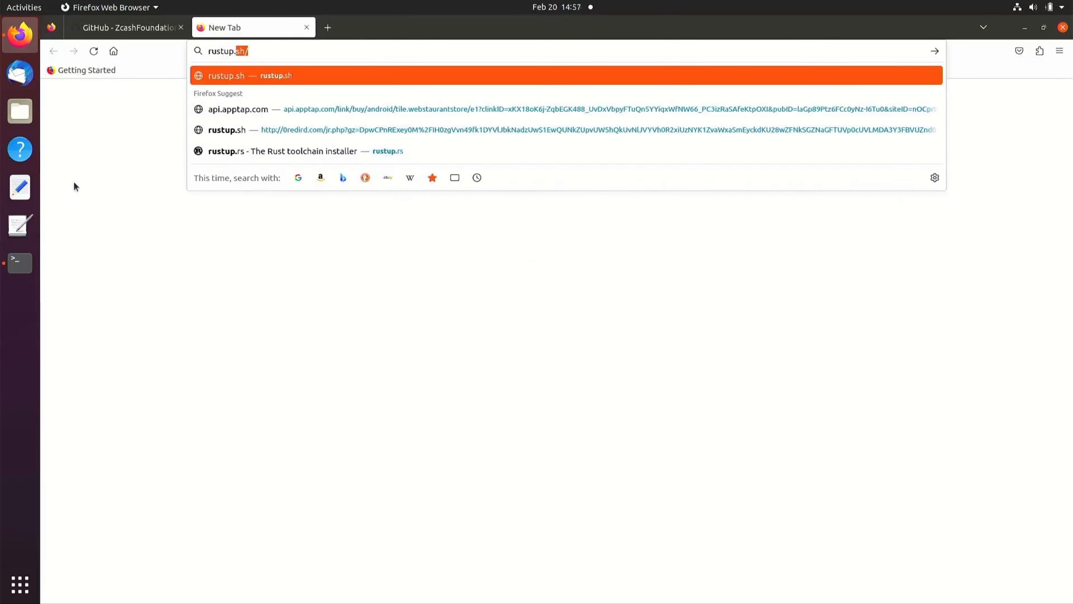
pyautogui.click(280, 151)
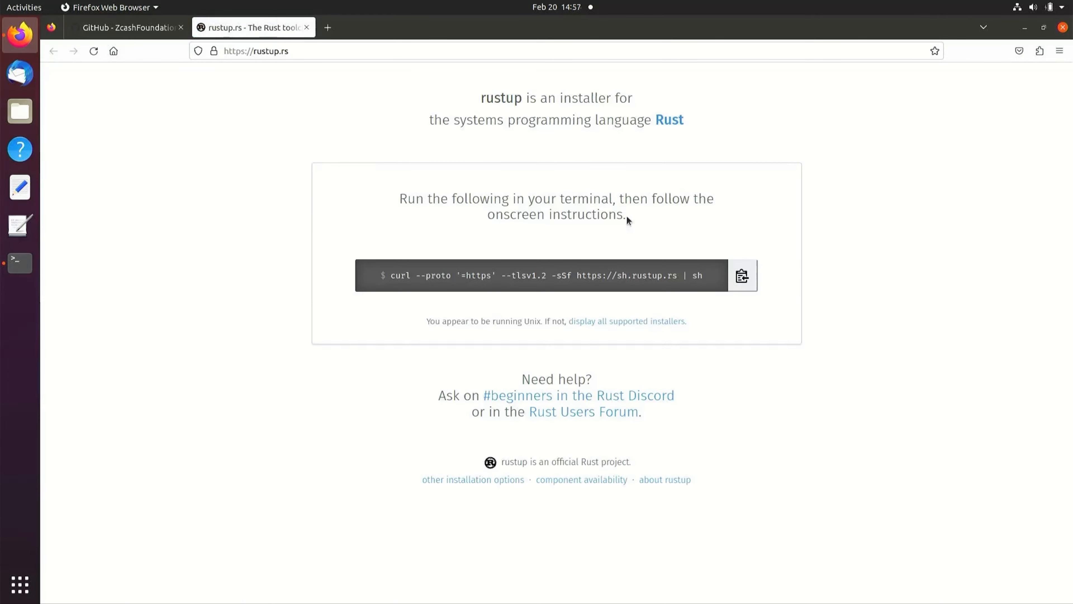
pyautogui.click(741, 275)
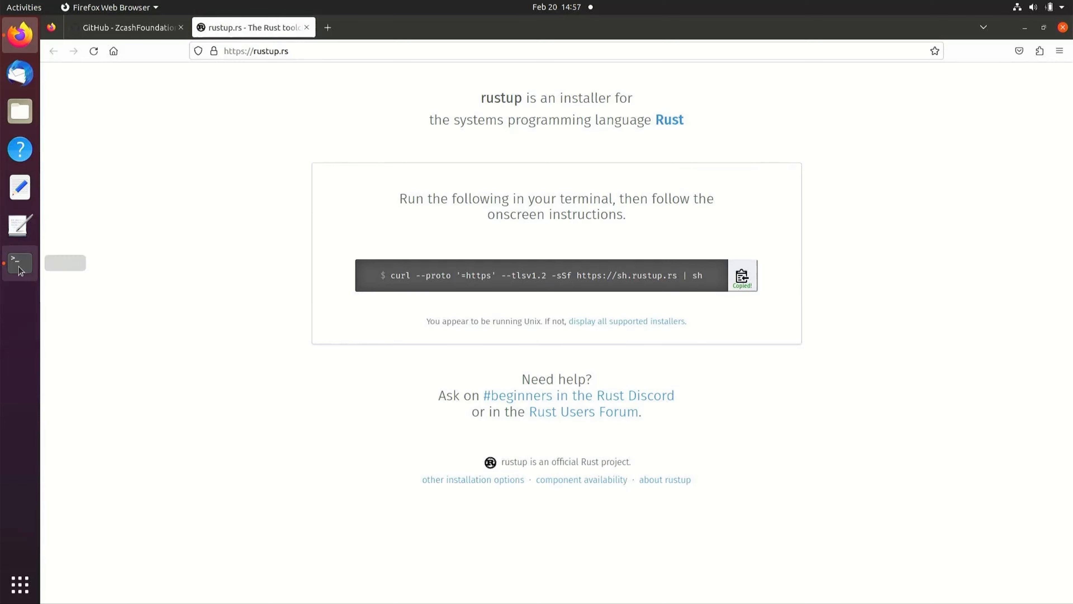
# - Paste and run the rustup curl command in Terminal with option 1, then exit the shell
pyautogui.click(19, 262)
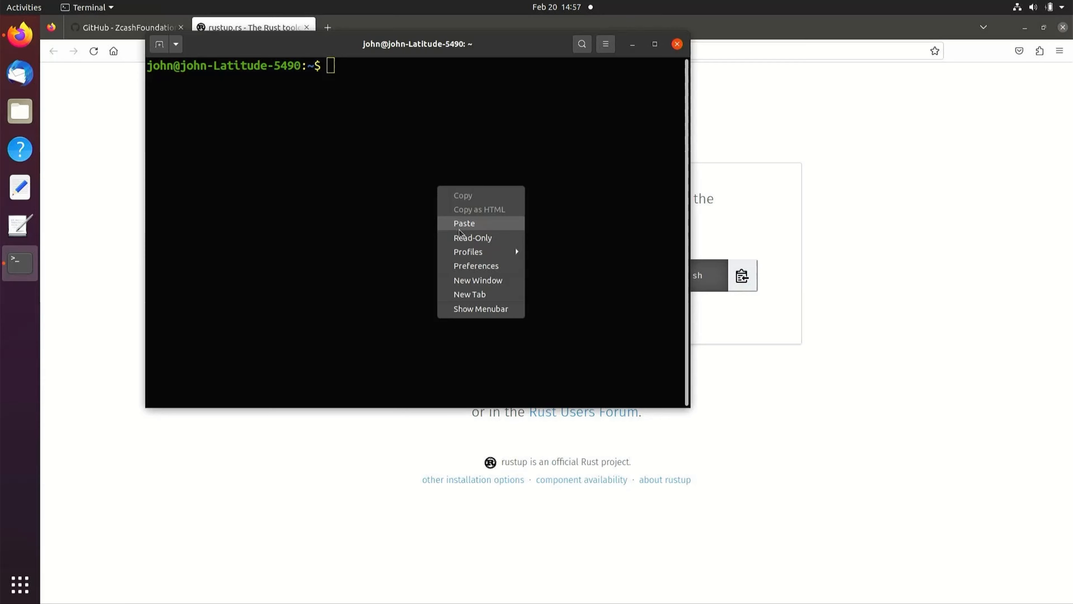
pyautogui.click(464, 223)
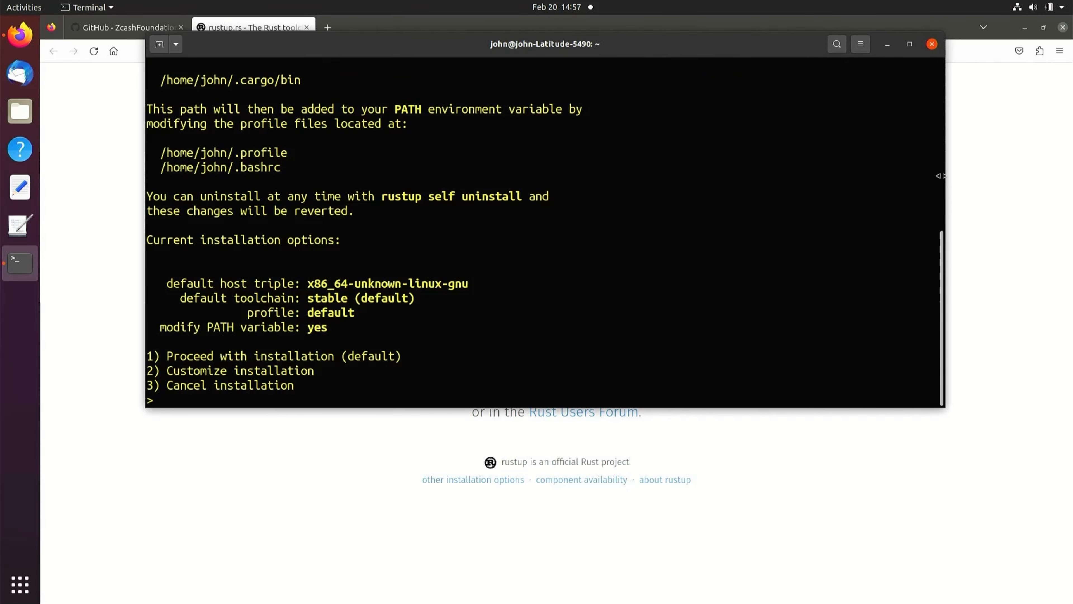
pyautogui.write('1')
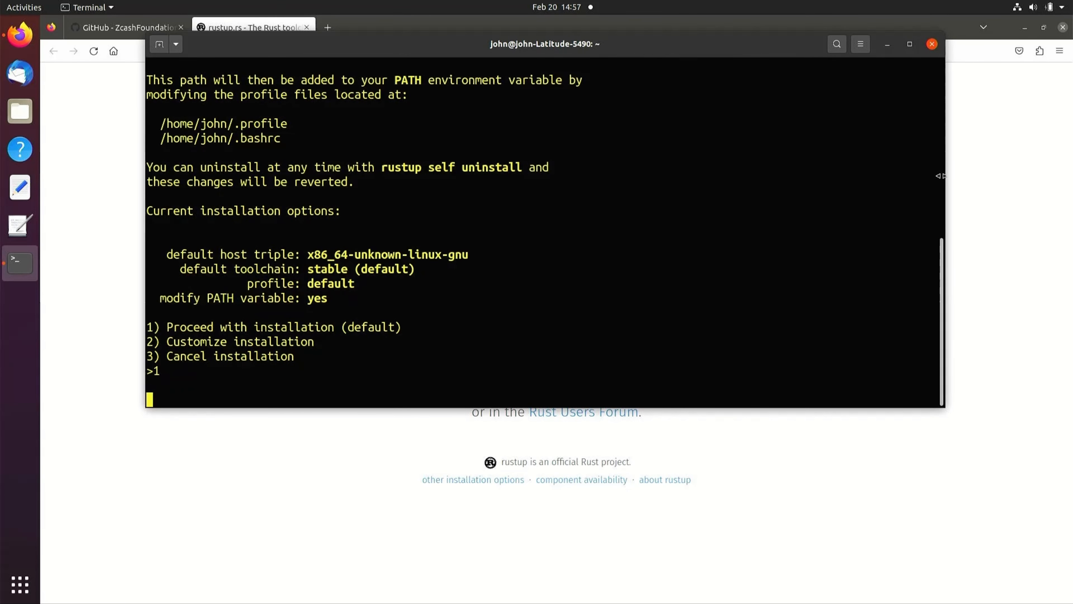
pyautogui.press('Return')
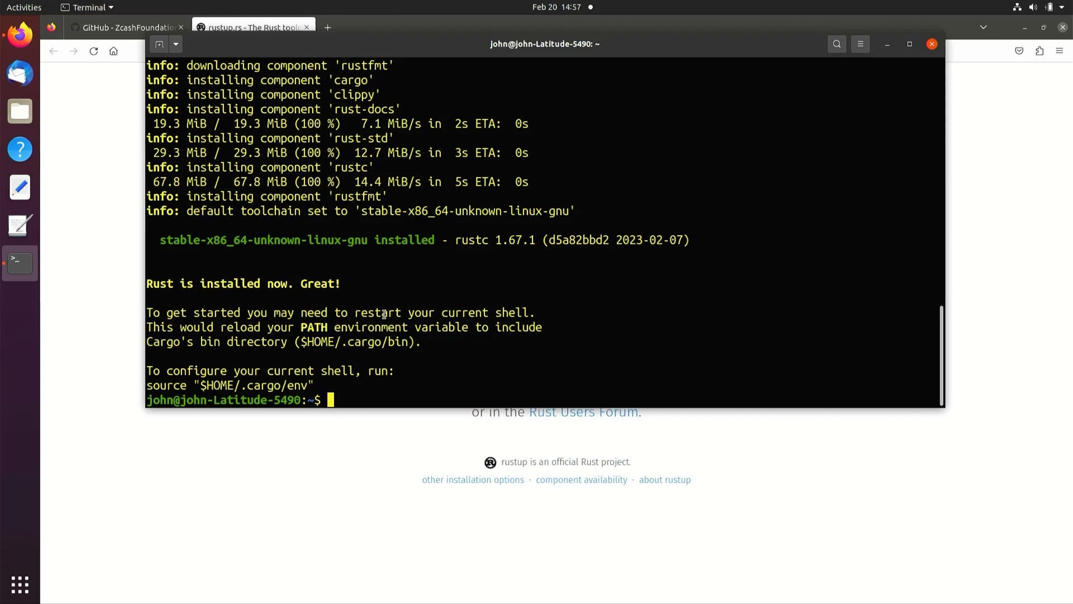
pyautogui.doubleClick(376, 312)
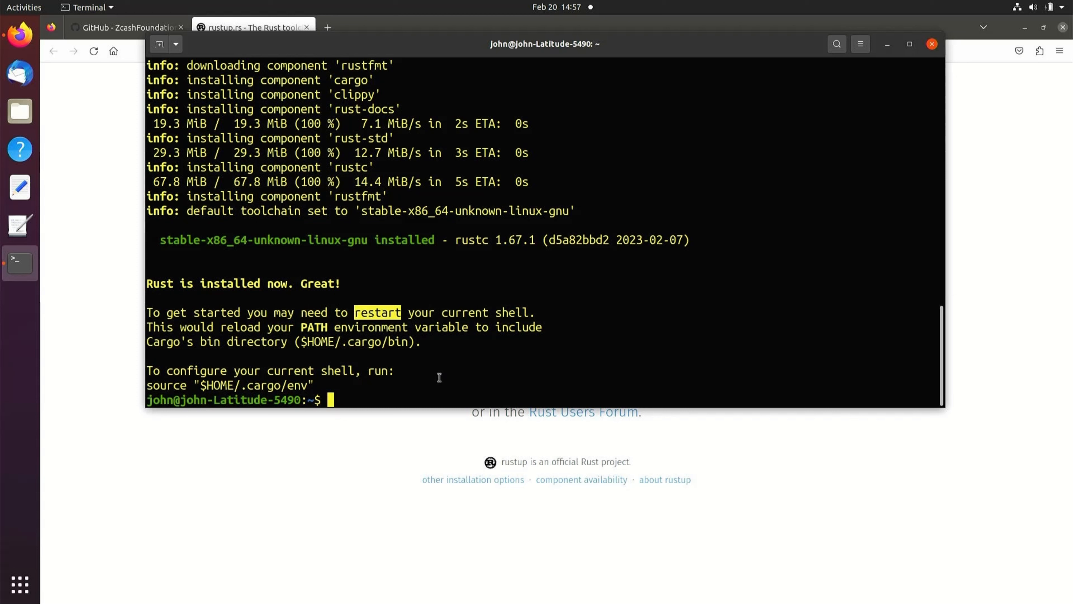
pyautogui.write('exi')
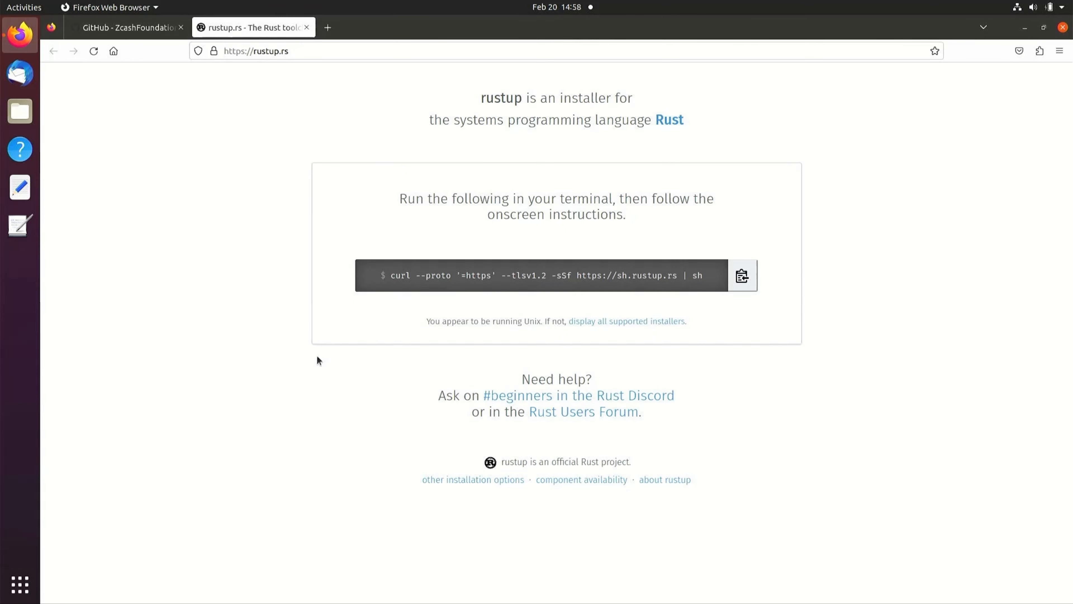
pyautogui.moveTo(124, 292)
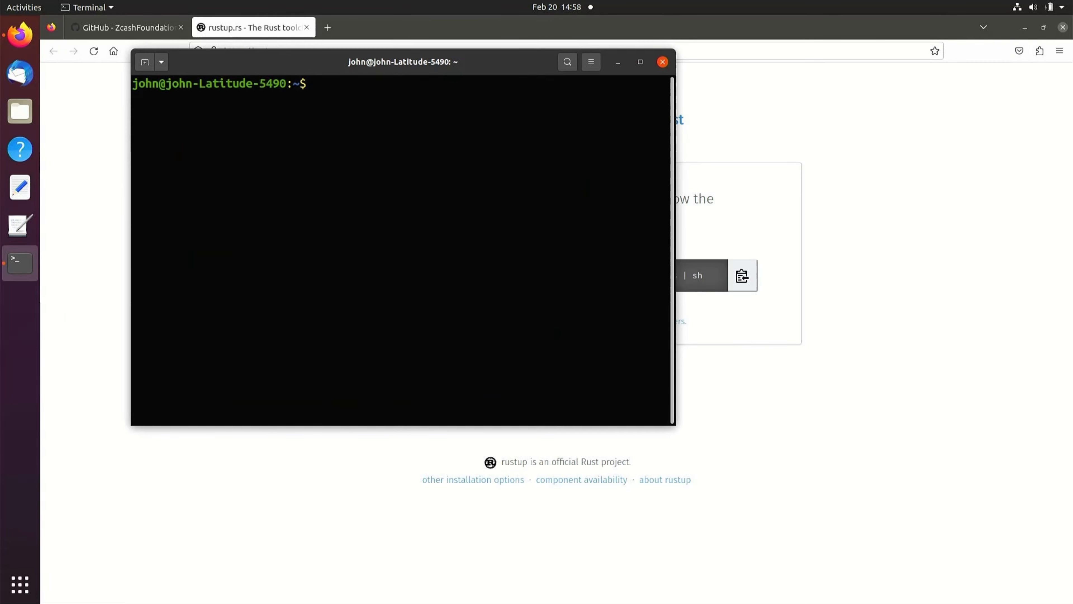
# - Run rustc --version in a fresh Terminal to confirm the installed compiler
pyautogui.write('rustc')
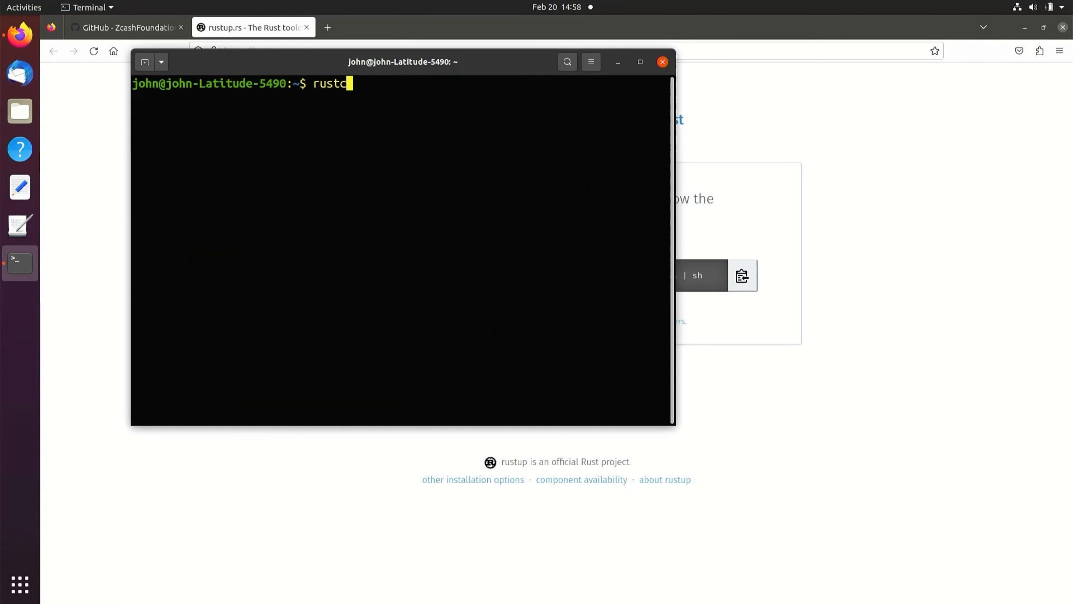
pyautogui.write('--version')
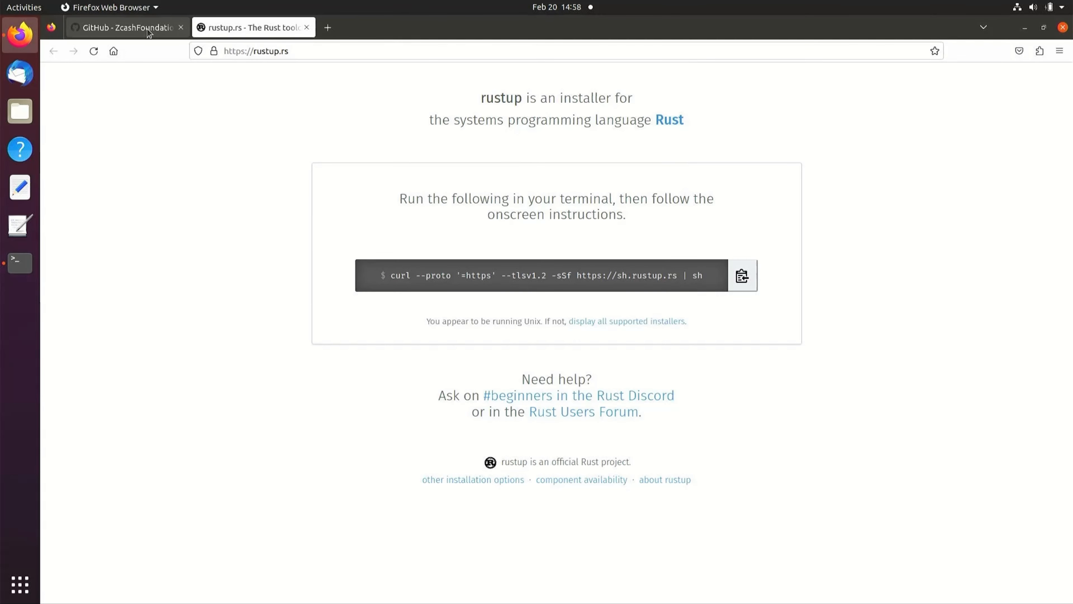
# - Return to the zebra README and highlight build dependencies such as g++
pyautogui.click(123, 28)
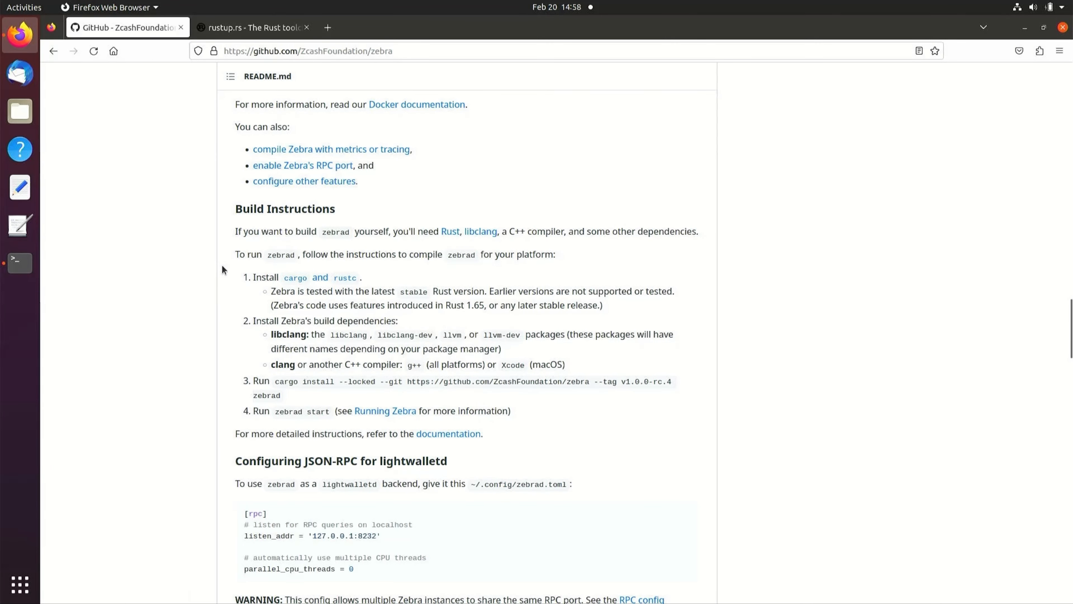
pyautogui.moveTo(354, 303)
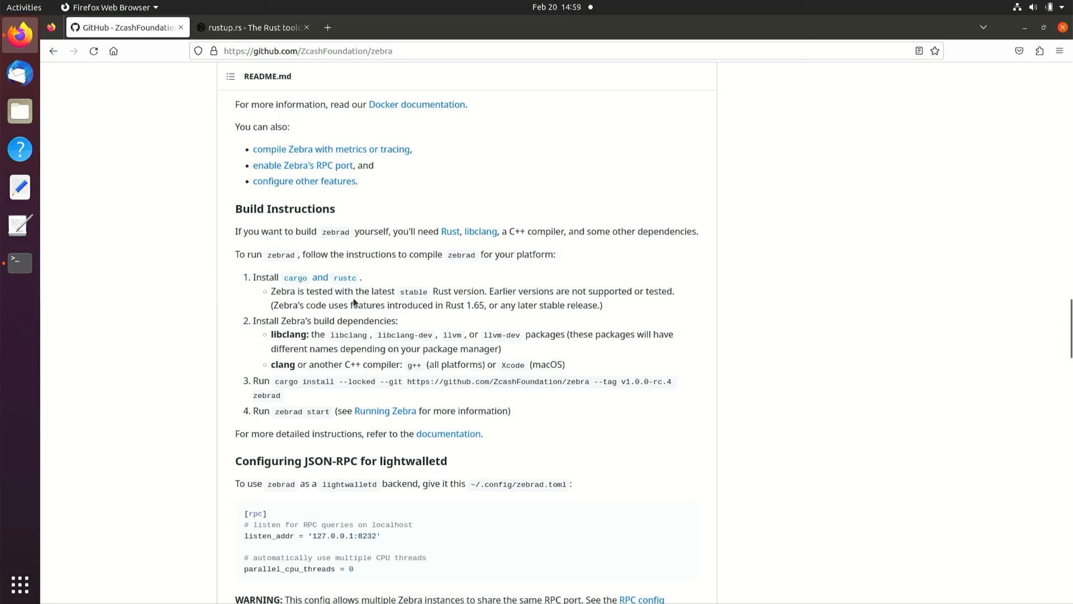
pyautogui.doubleClick(405, 335)
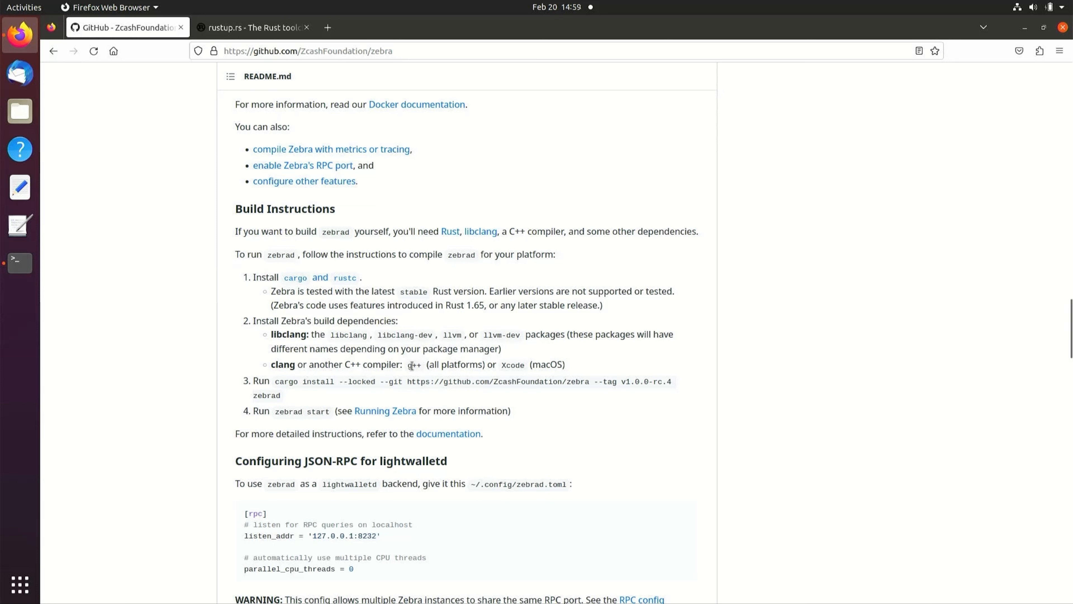
pyautogui.doubleClick(414, 364)
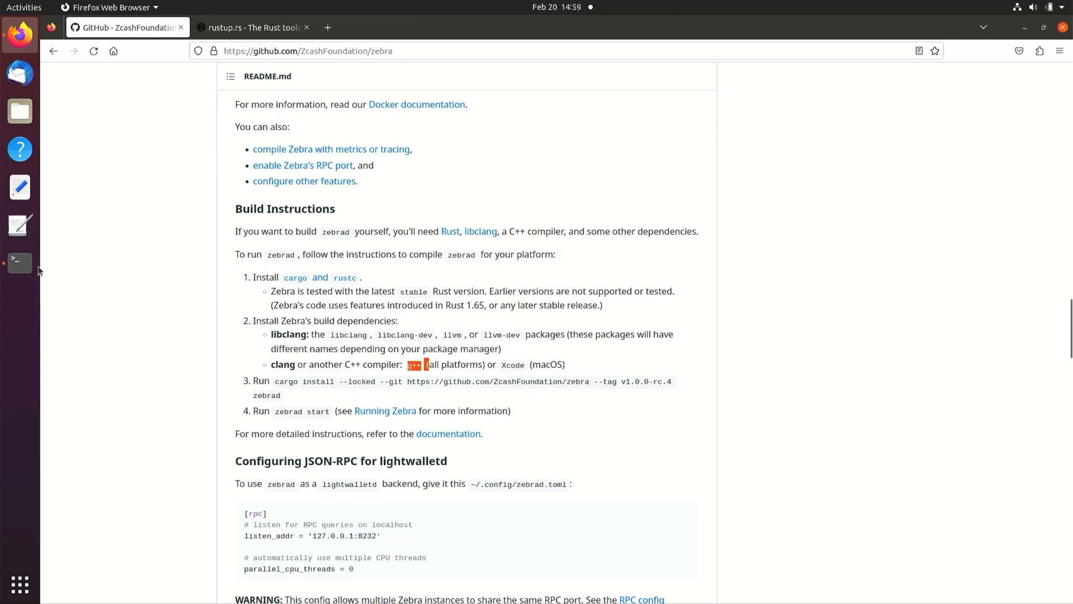
# - Run sudo apt install libclang-dev g++ in Terminal, then copy the README's cargo install command
pyautogui.click(19, 263)
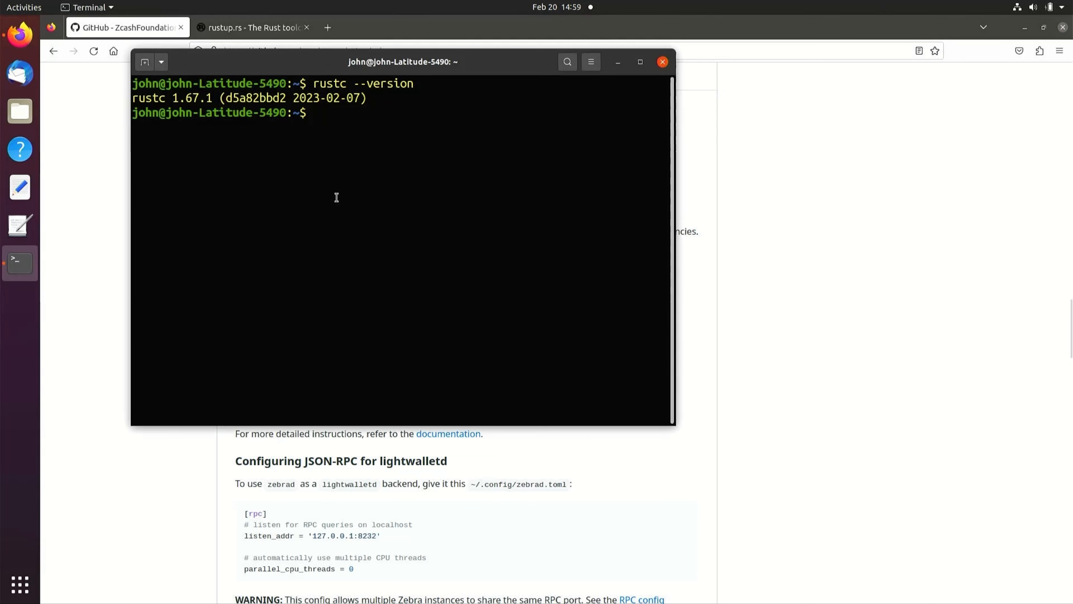
pyautogui.write('sudo apt install libclan')
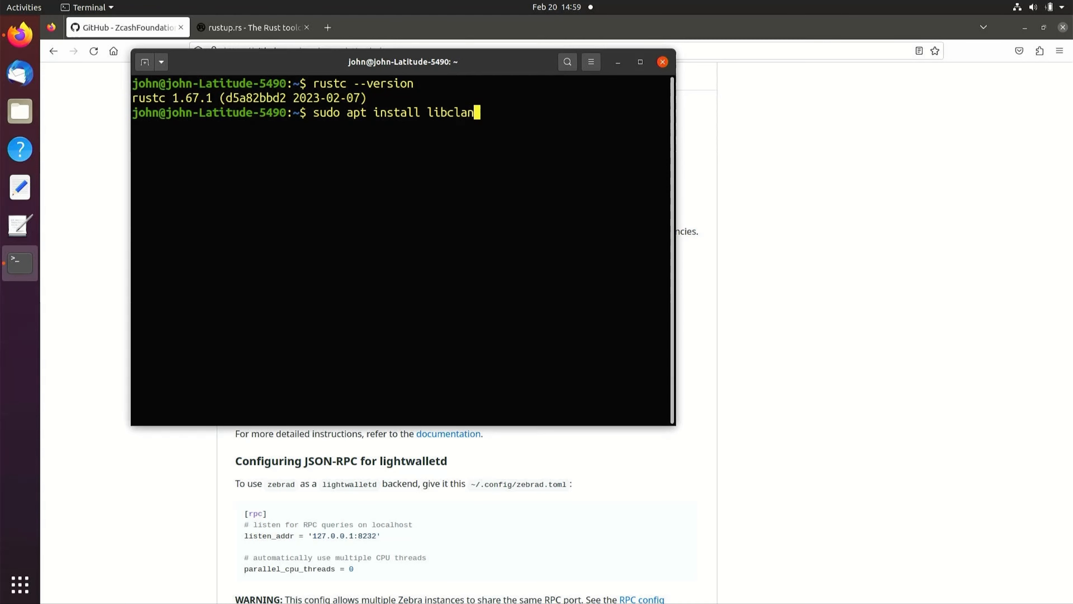
pyautogui.write('g-dev')
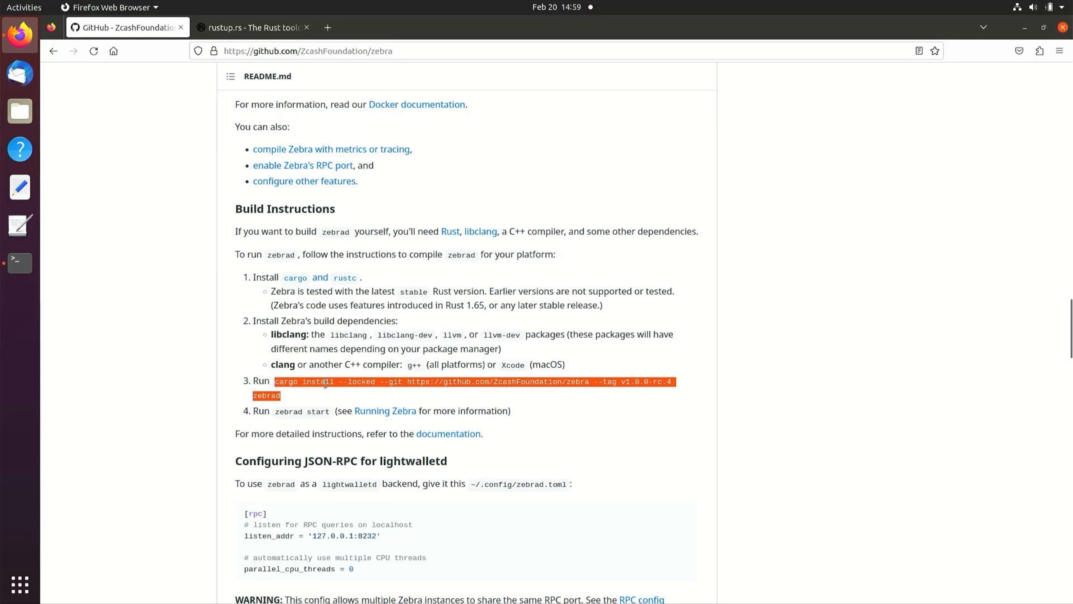
pyautogui.rightClick(327, 381)
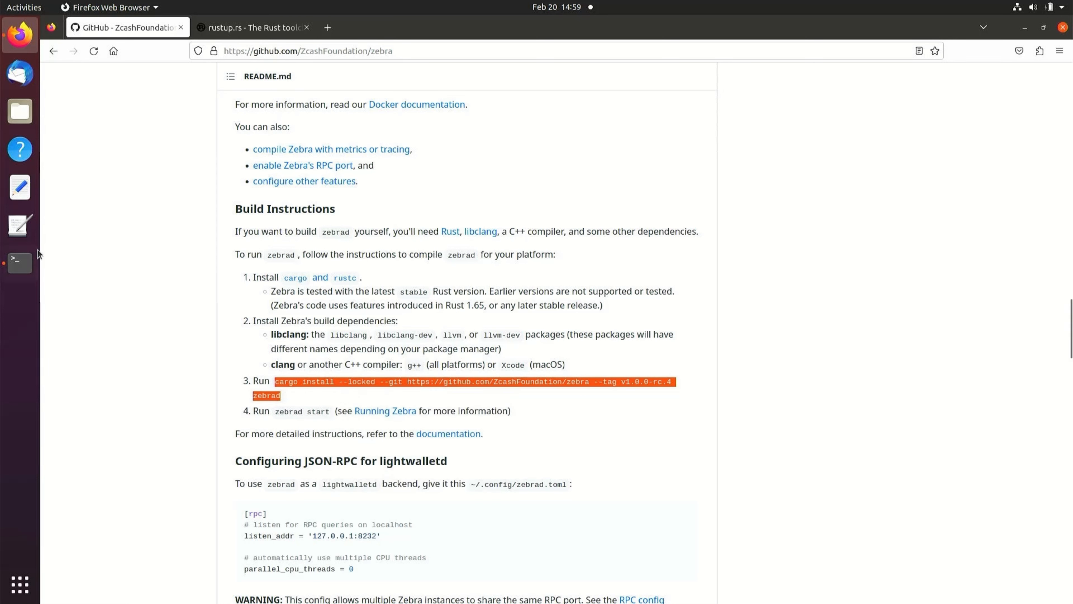
pyautogui.click(19, 261)
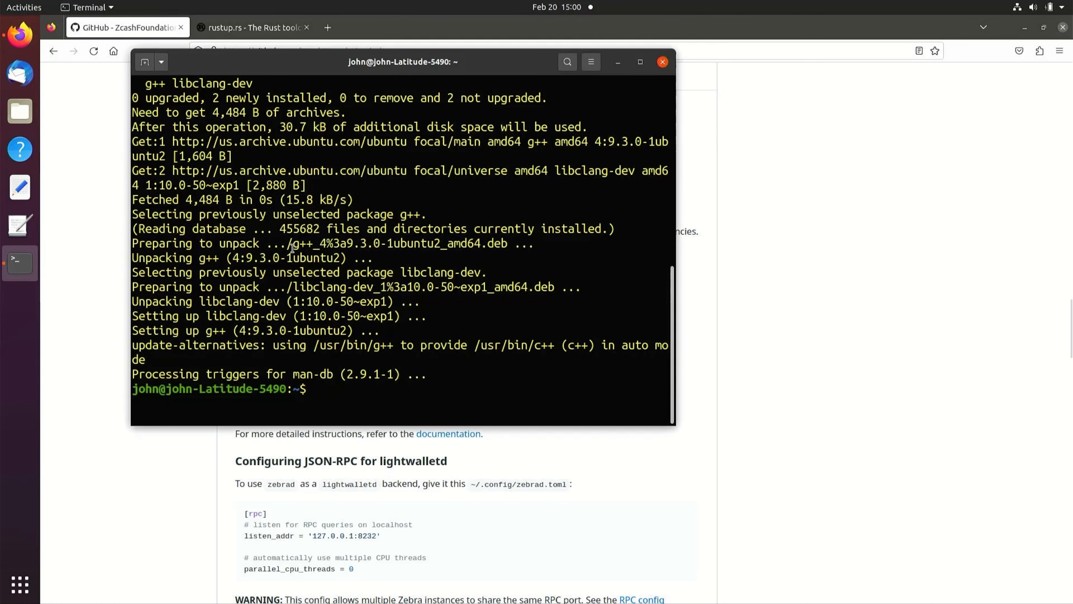
pyautogui.write('cargo install --locked --git https://github.com/ZcashFoundation/zebra --tag v1.0.0-rc.4 zebrad')
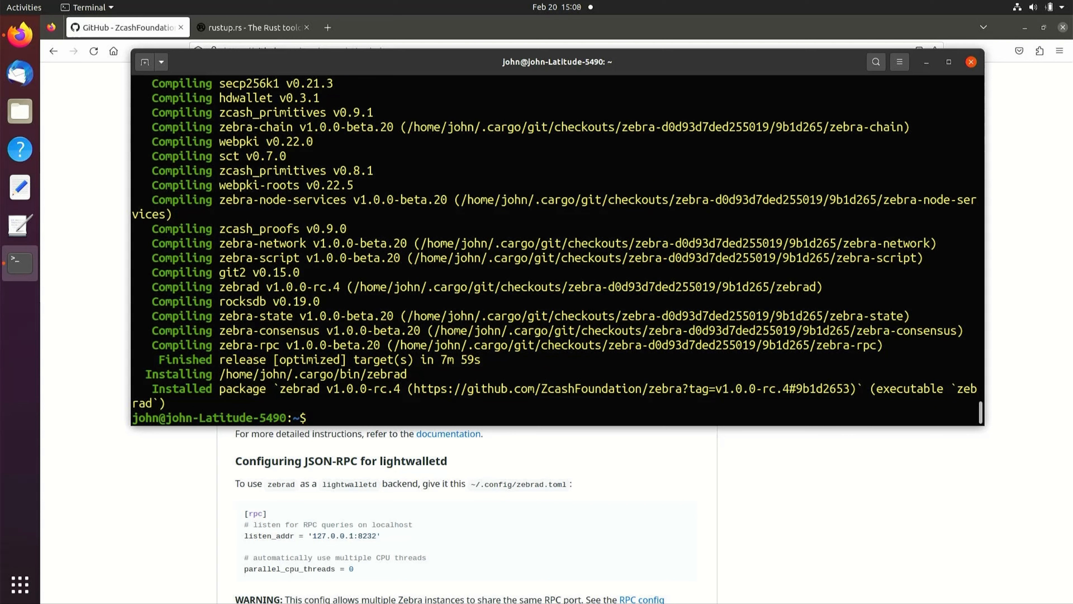
# - Run zebrad start, watch the mainnet checkpoint sync, then stop it with Ctrl+C
pyautogui.write('zebrad')
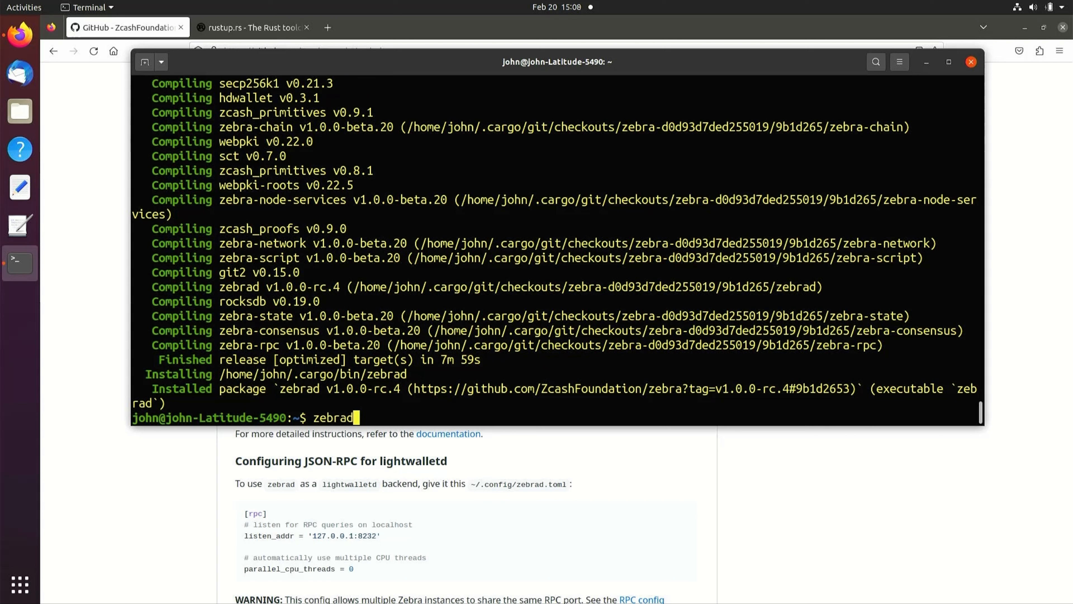
pyautogui.write('start')
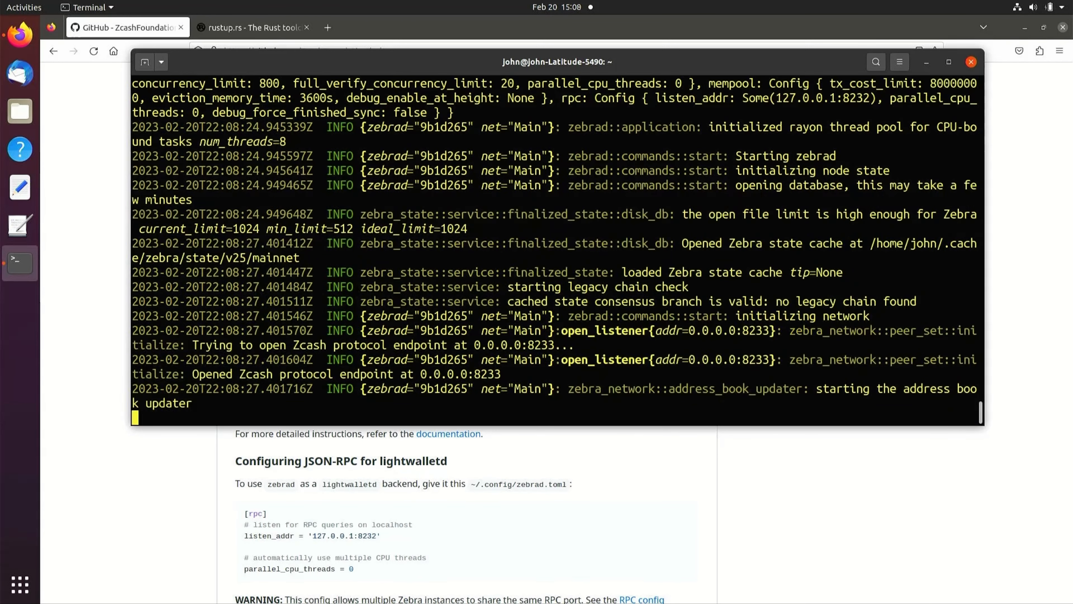
pyautogui.scroll(-3)
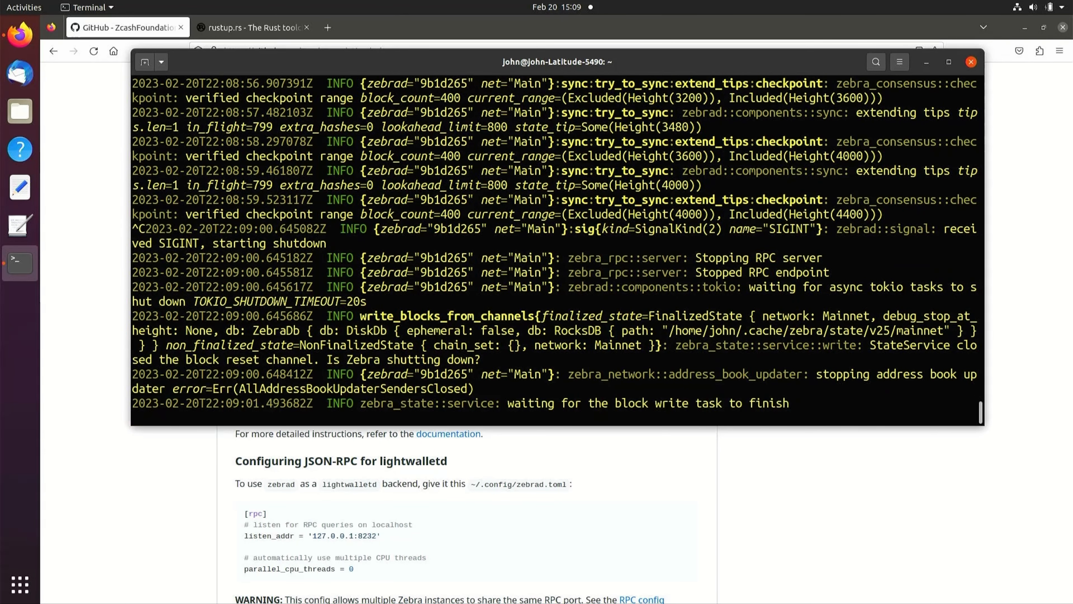
pyautogui.moveTo(796, 402)
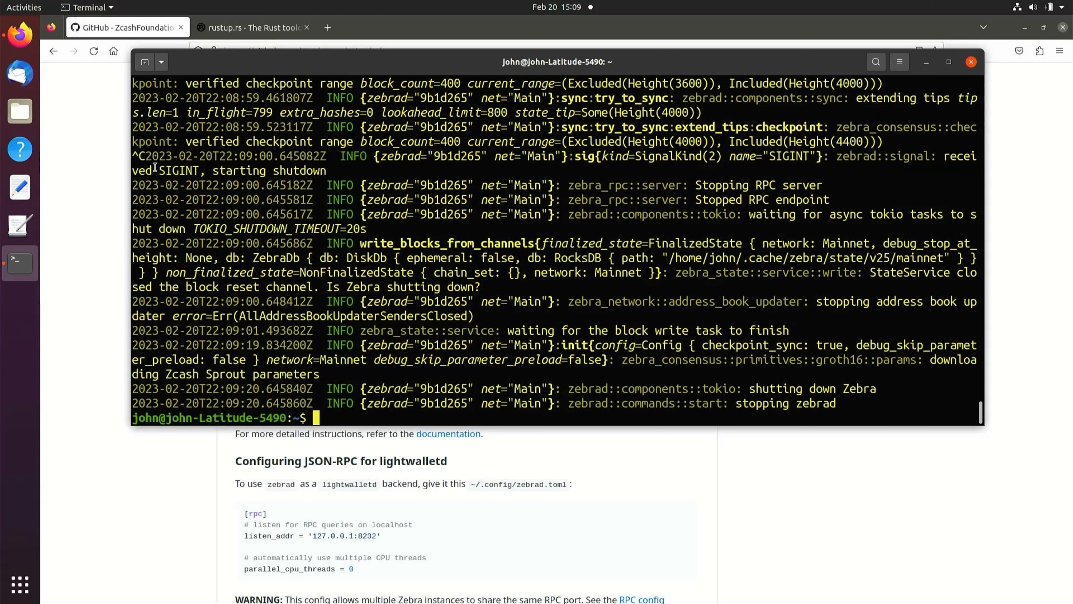
pyautogui.moveTo(19, 111)
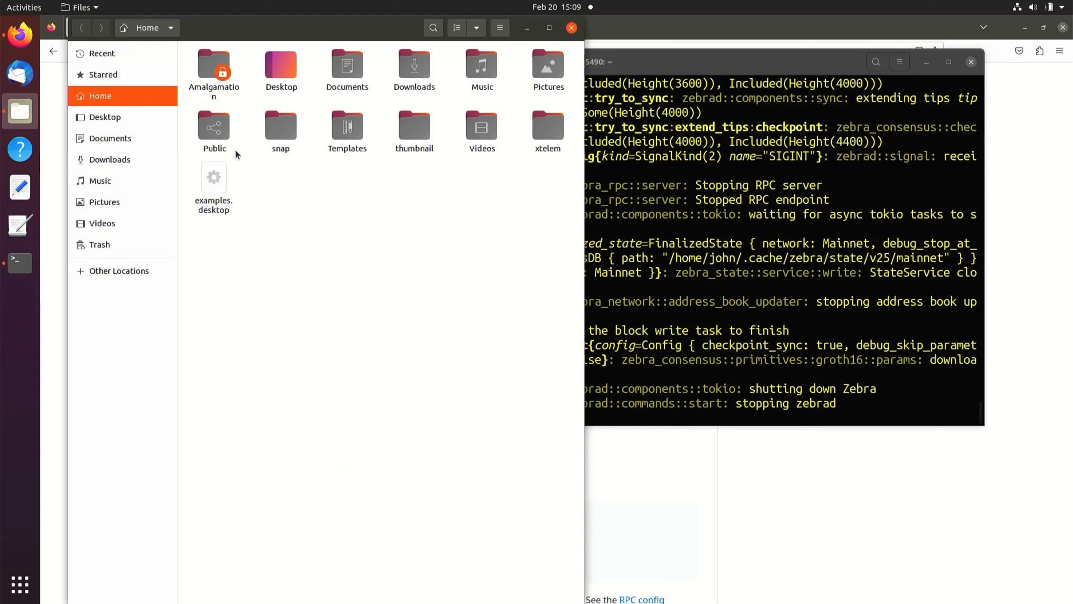
pyautogui.moveTo(444, 125)
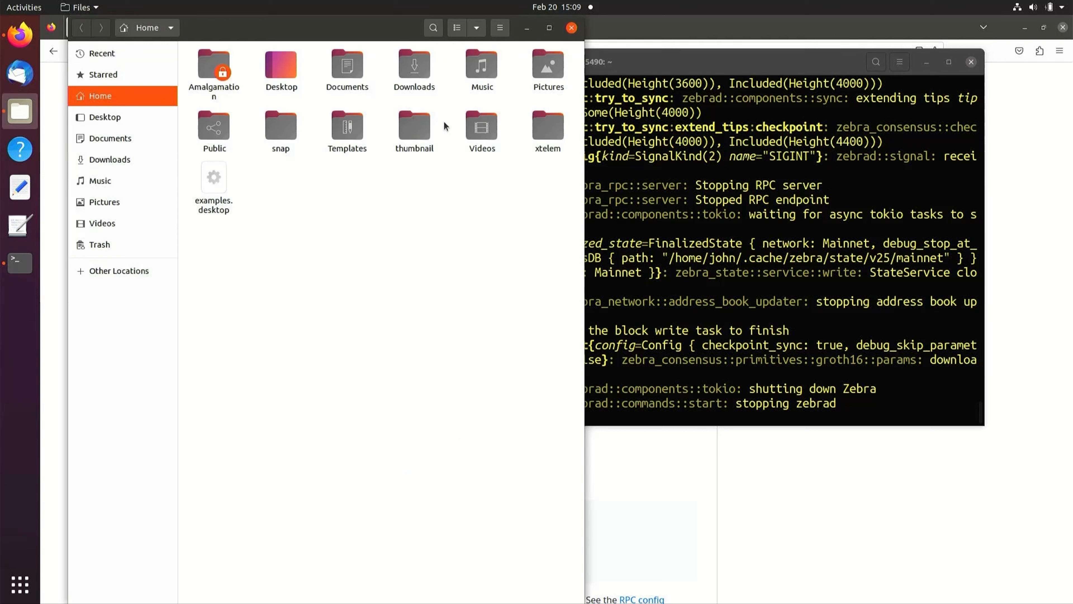
pyautogui.moveTo(500, 28)
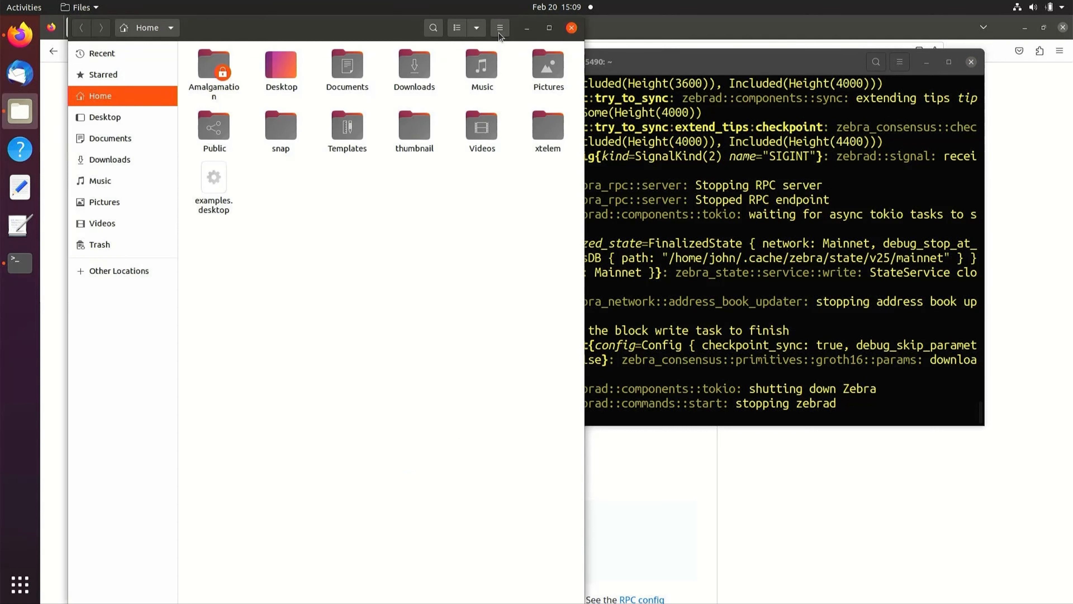
# - Show hidden files in Files, open ~/.cache and locate the zebra state folder, then run zebrad generate
pyautogui.click(500, 28)
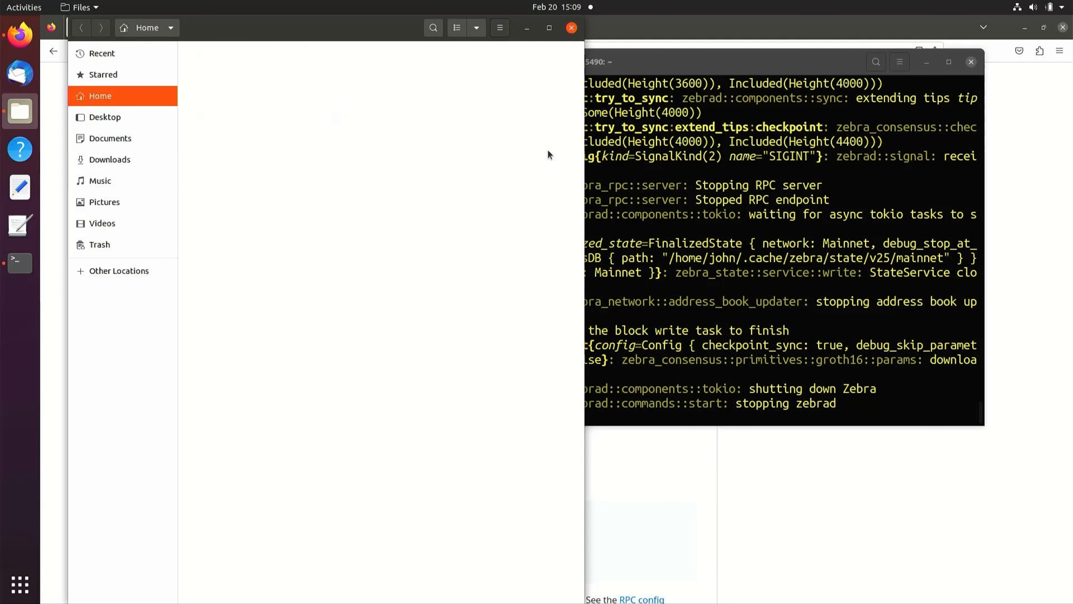
pyautogui.click(214, 178)
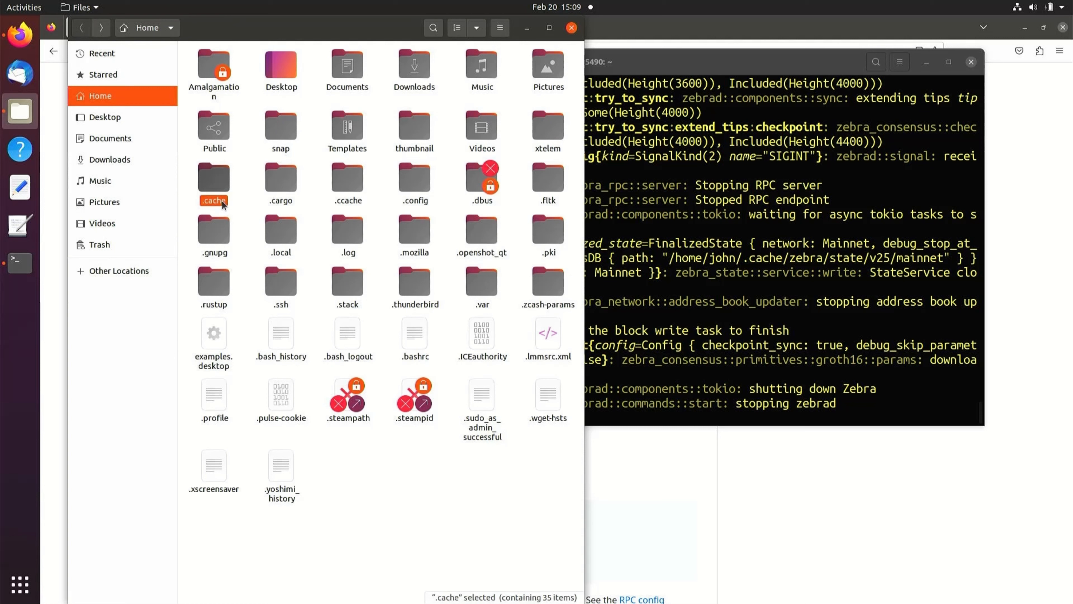
pyautogui.doubleClick(213, 177)
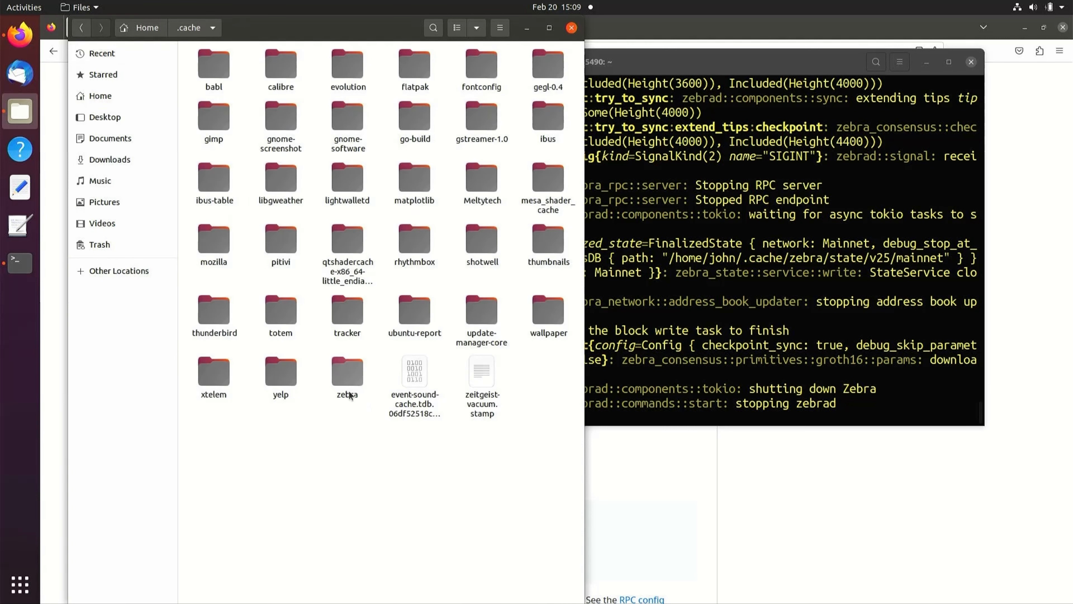
pyautogui.click(347, 371)
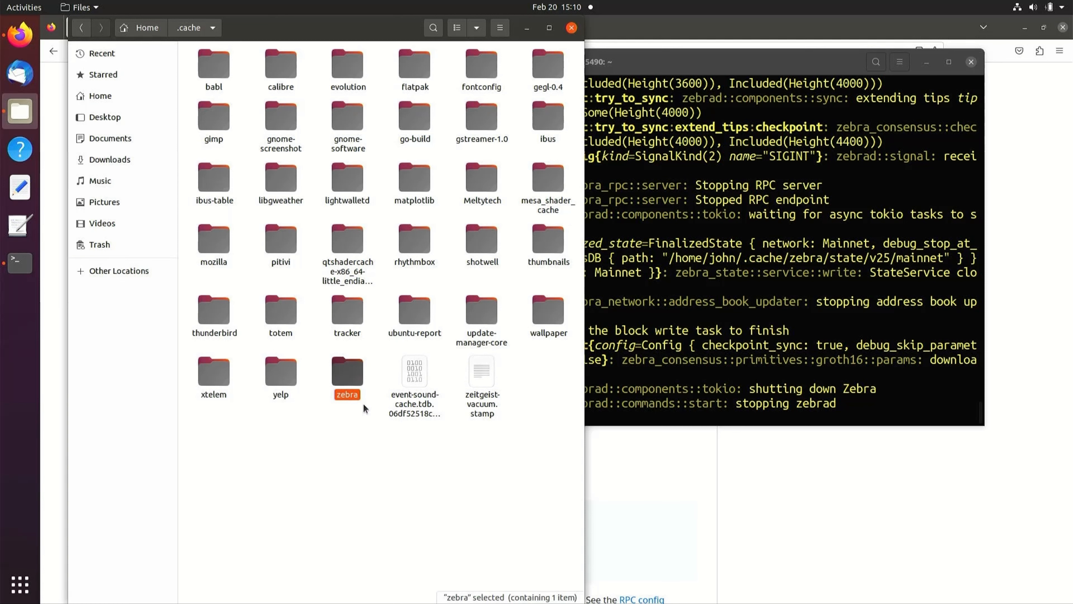
pyautogui.moveTo(631, 293)
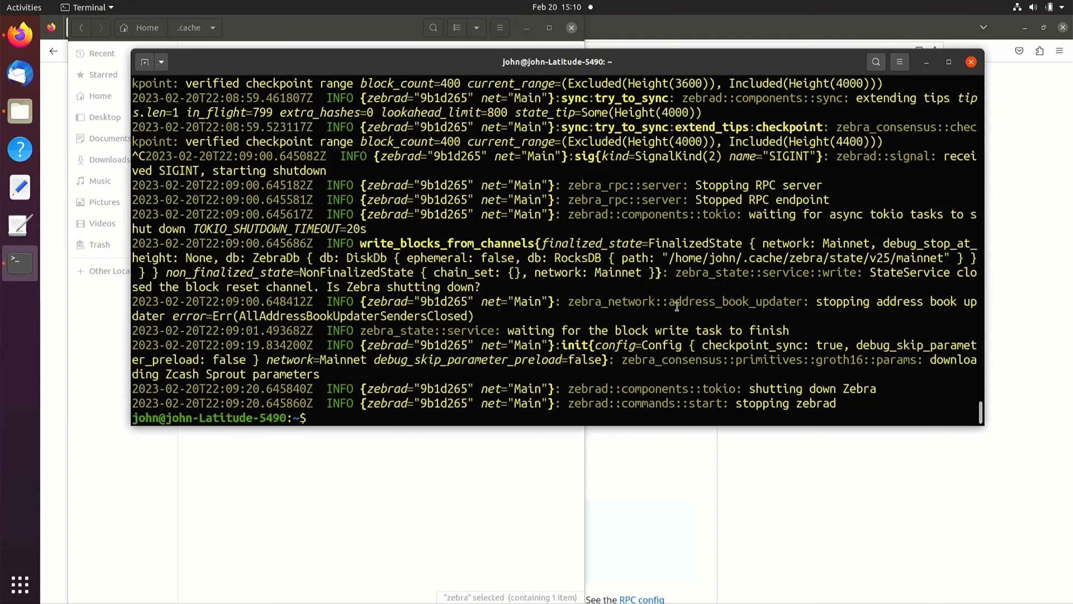
pyautogui.write('zebrad generate')
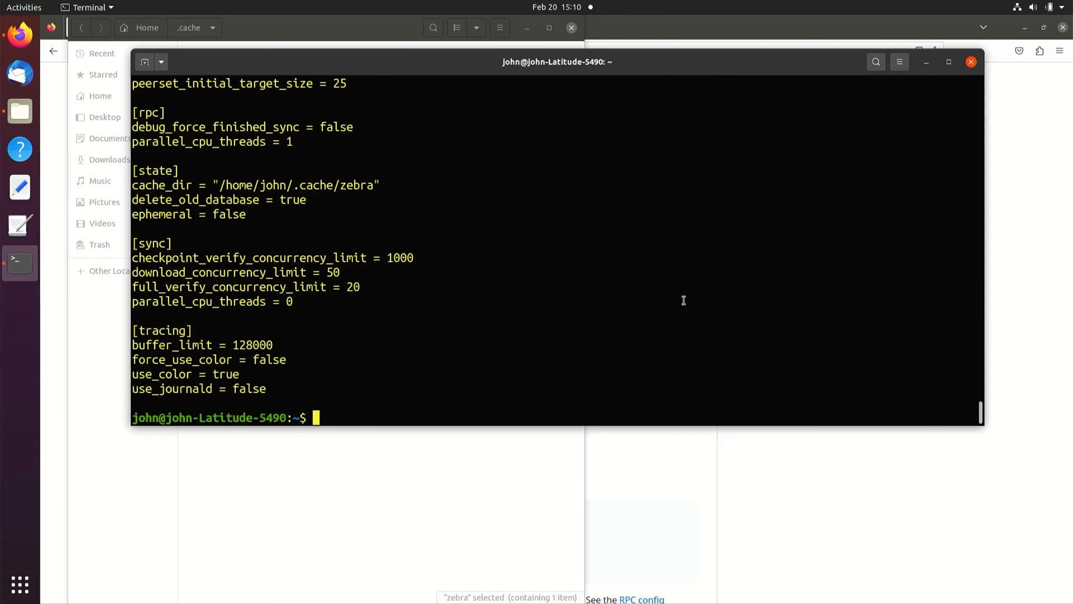
# - Maximize Terminal and copy the generated config from the [consensus] section onward
pyautogui.click(948, 62)
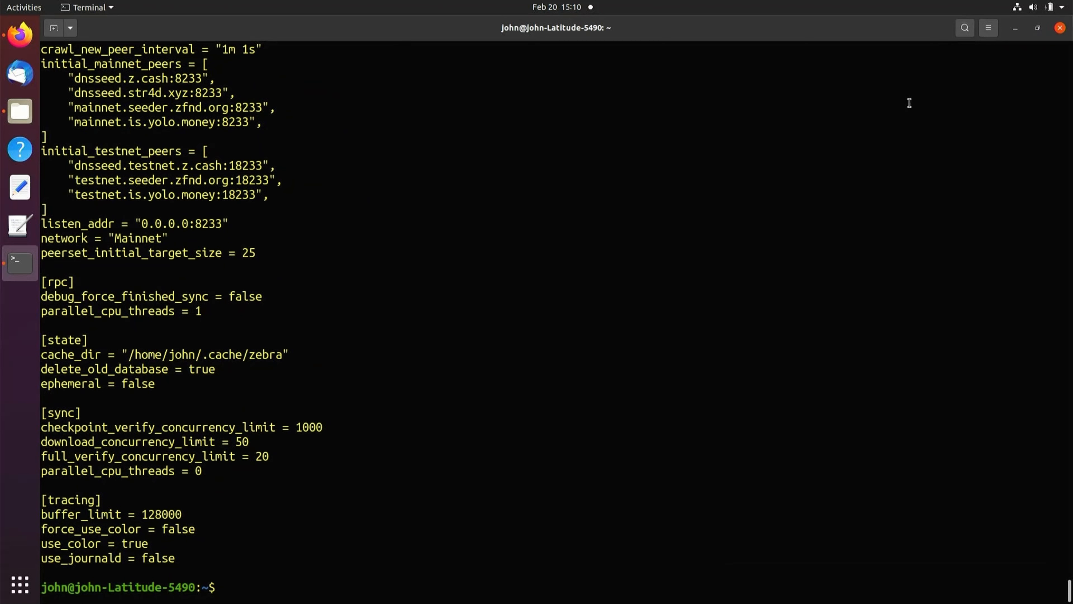
pyautogui.moveTo(242, 555)
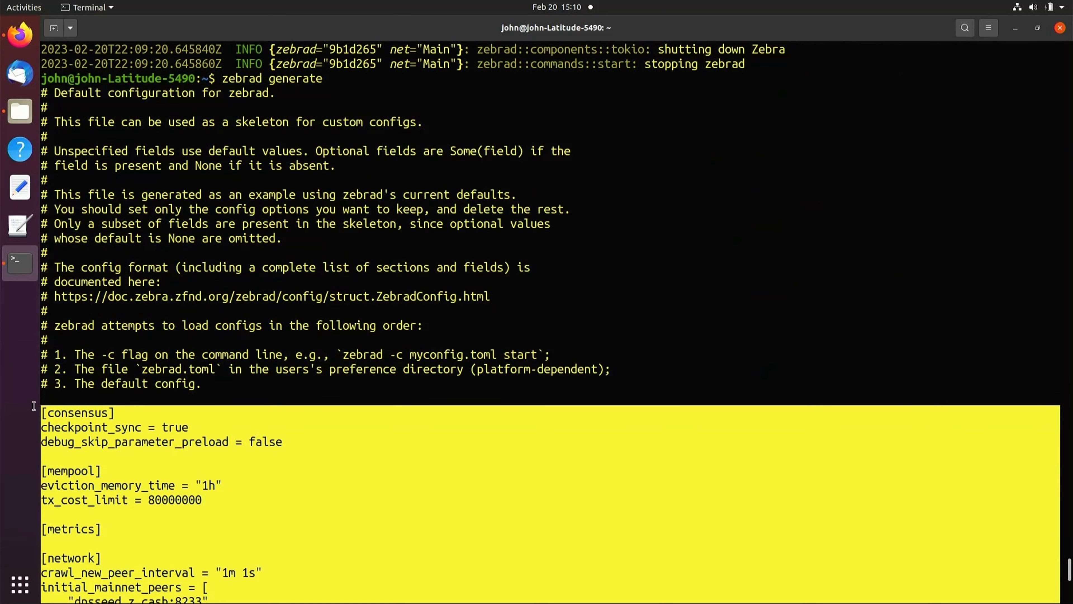
pyautogui.rightClick(99, 427)
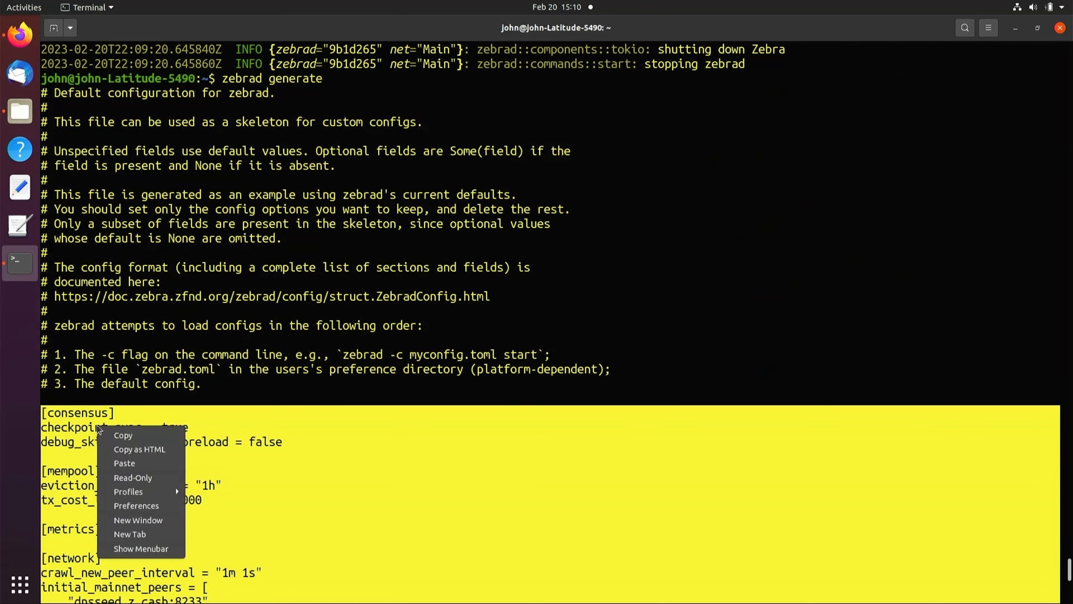
pyautogui.moveTo(122, 435)
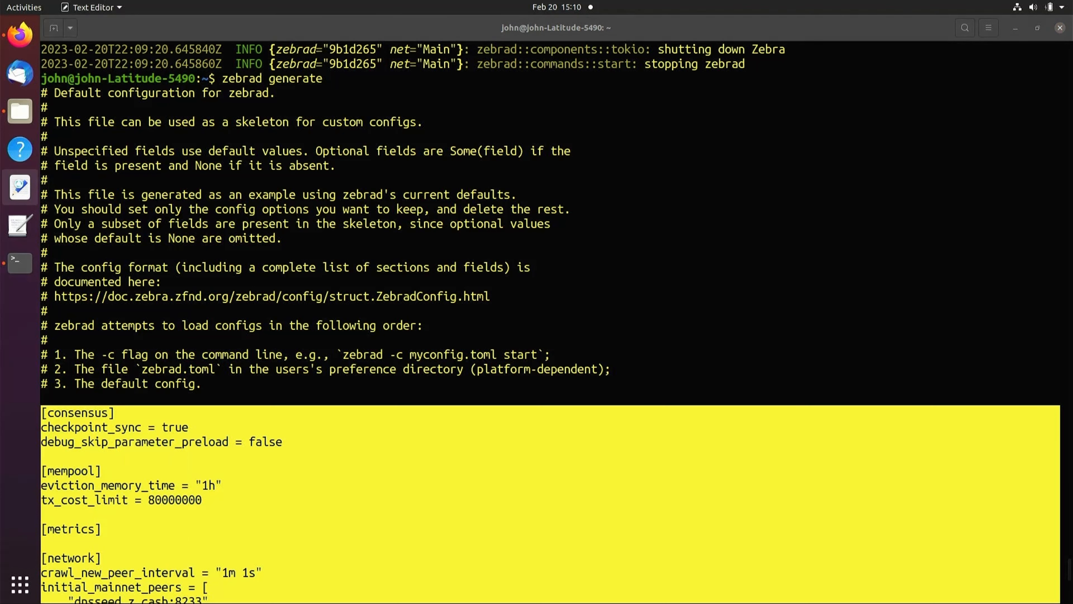
# - Paste the zebrad config into a blank document and select the cache_dir line under [state]
pyautogui.click(19, 187)
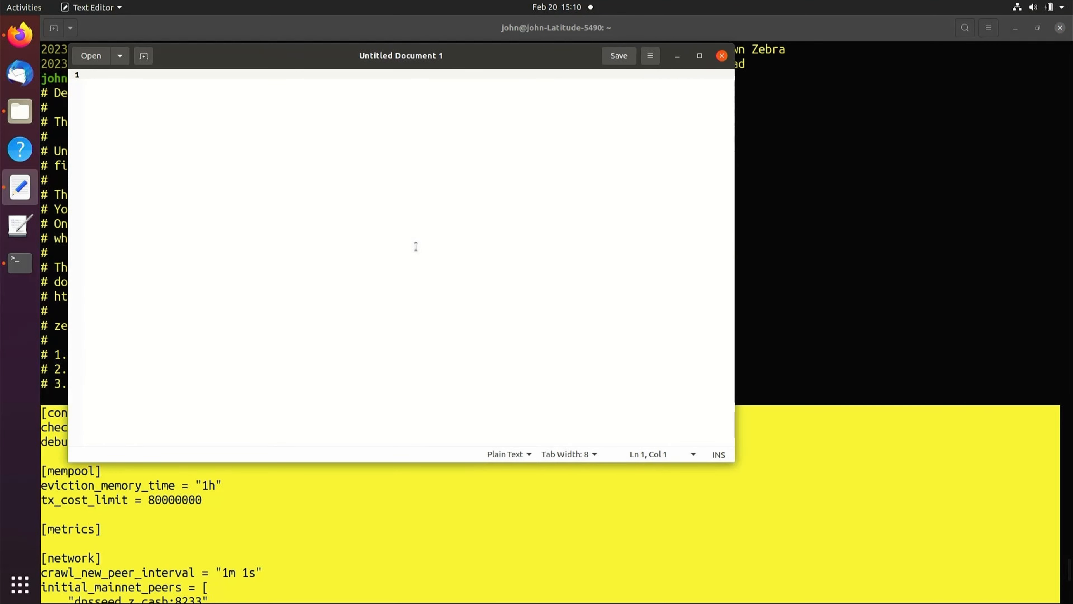
pyautogui.rightClick(415, 246)
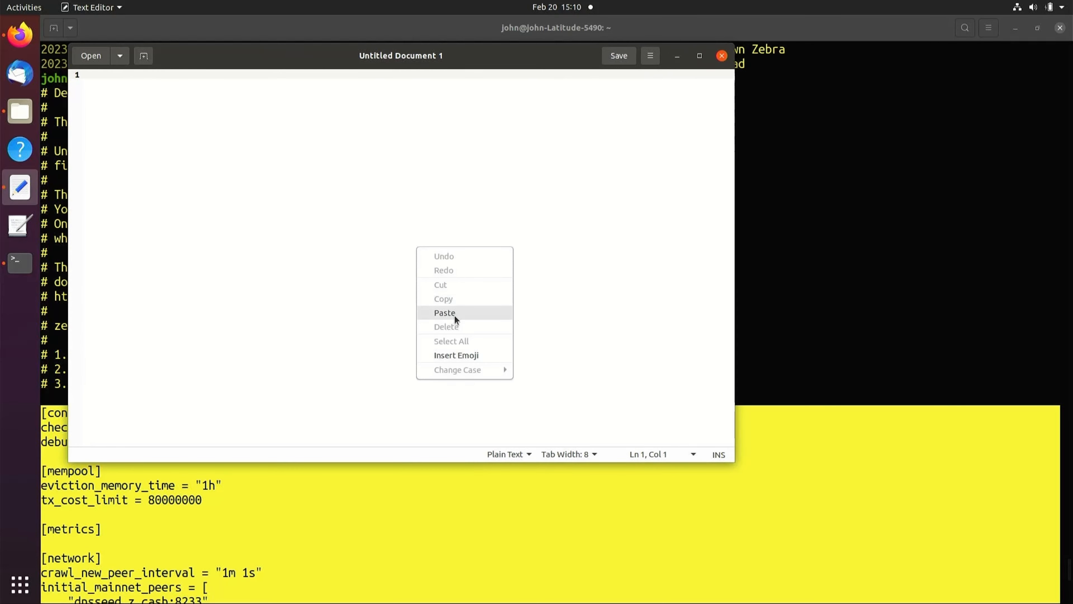
pyautogui.click(445, 312)
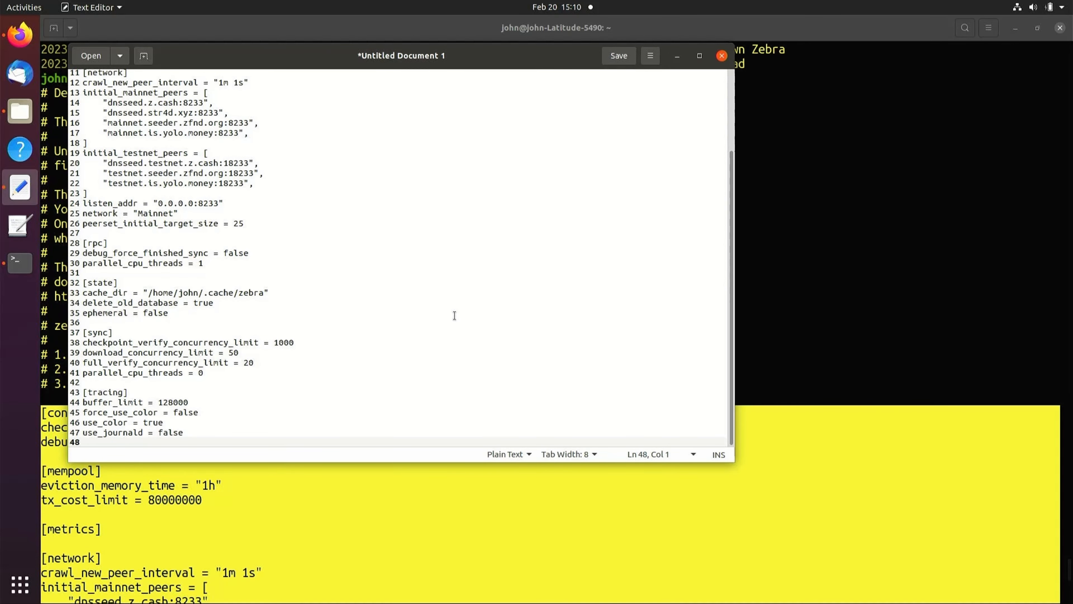
pyautogui.click(250, 292)
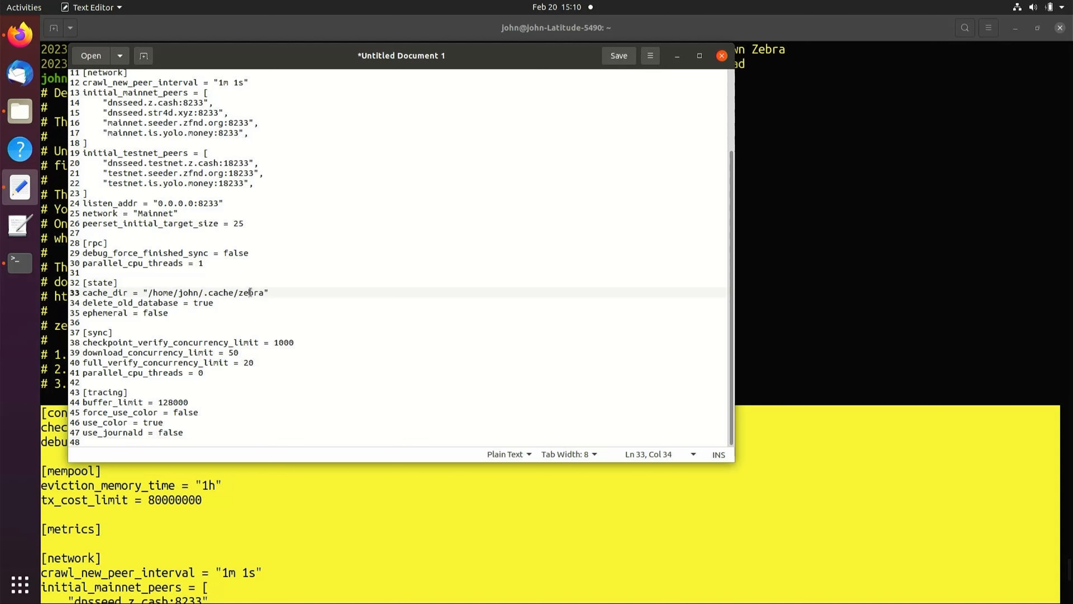
pyautogui.tripleClick(175, 292)
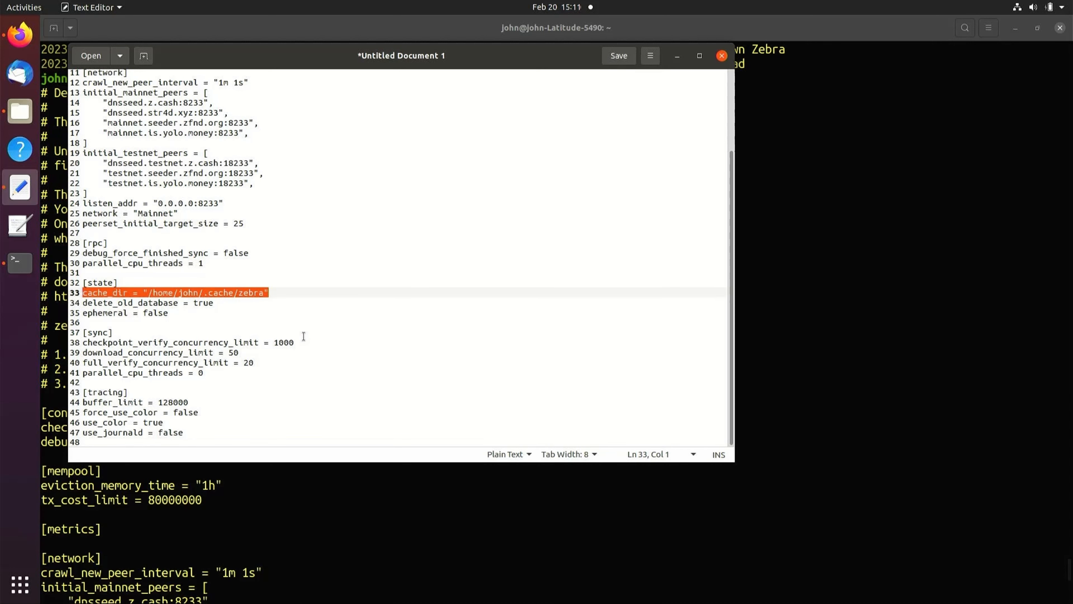
pyautogui.moveTo(301, 299)
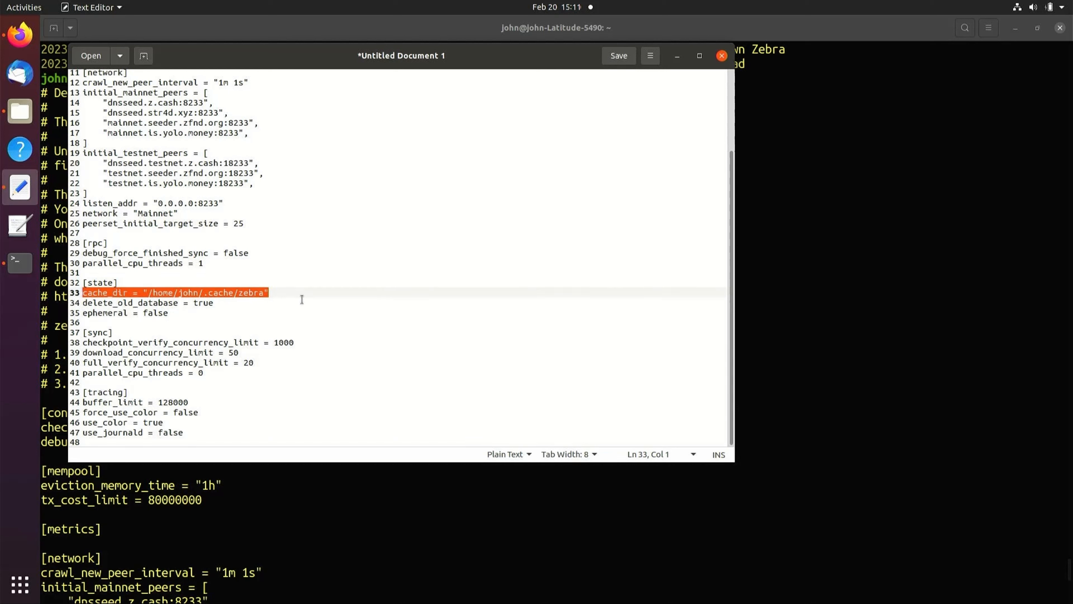
pyautogui.moveTo(275, 311)
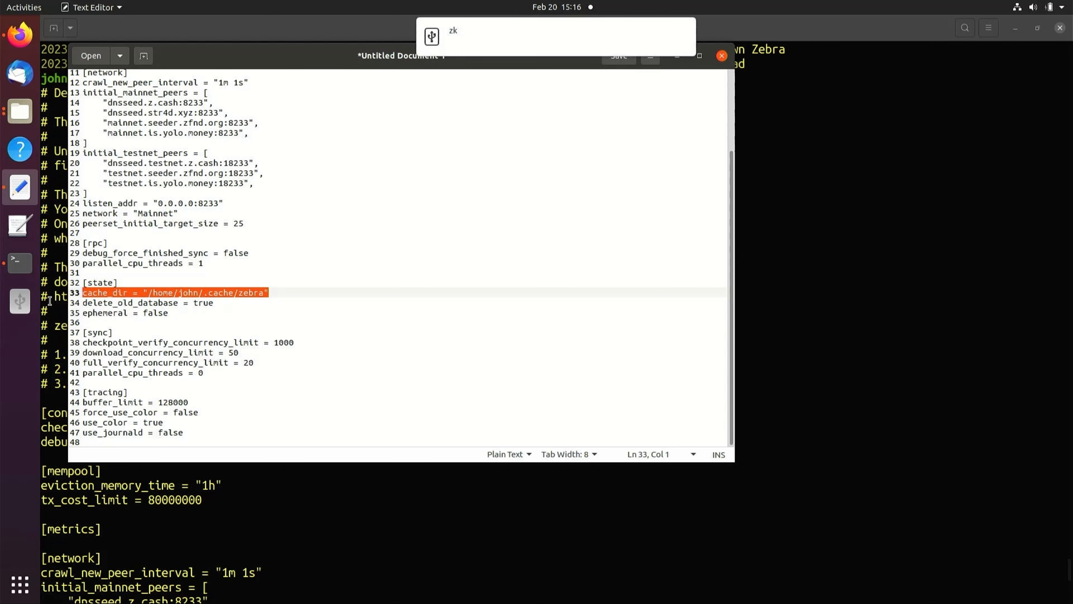
# - Browse Files to /media/john via Other Locations and copy the zk drive entry
pyautogui.click(19, 301)
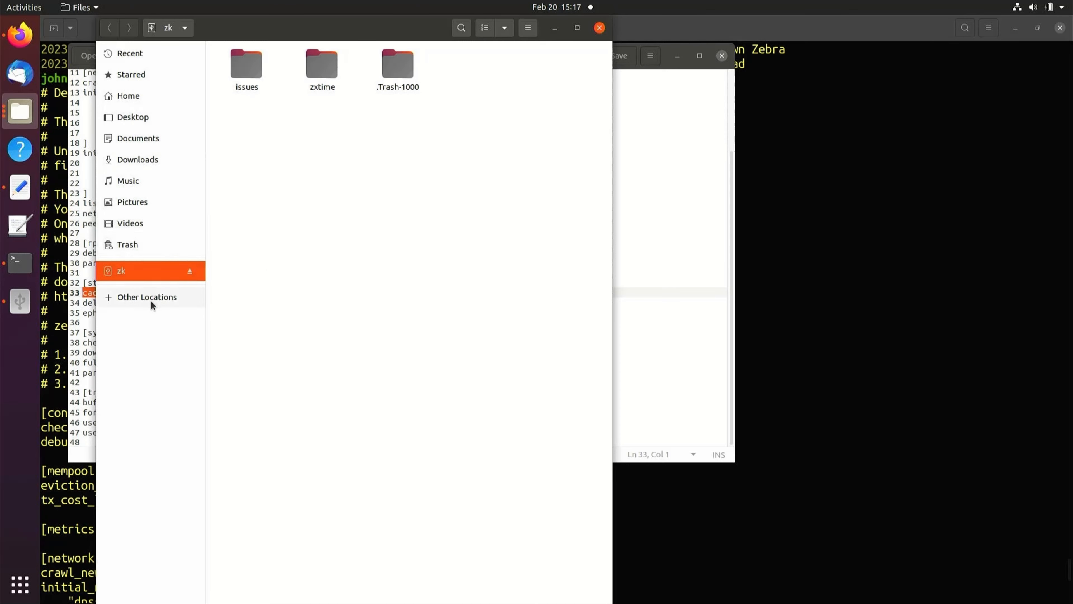
pyautogui.click(146, 296)
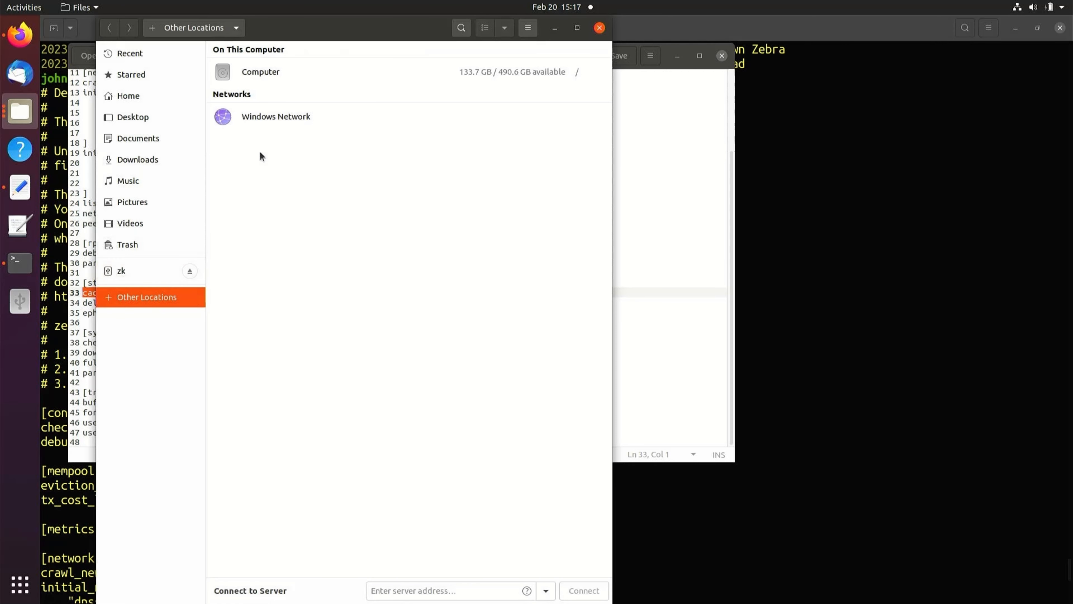
pyautogui.doubleClick(260, 71)
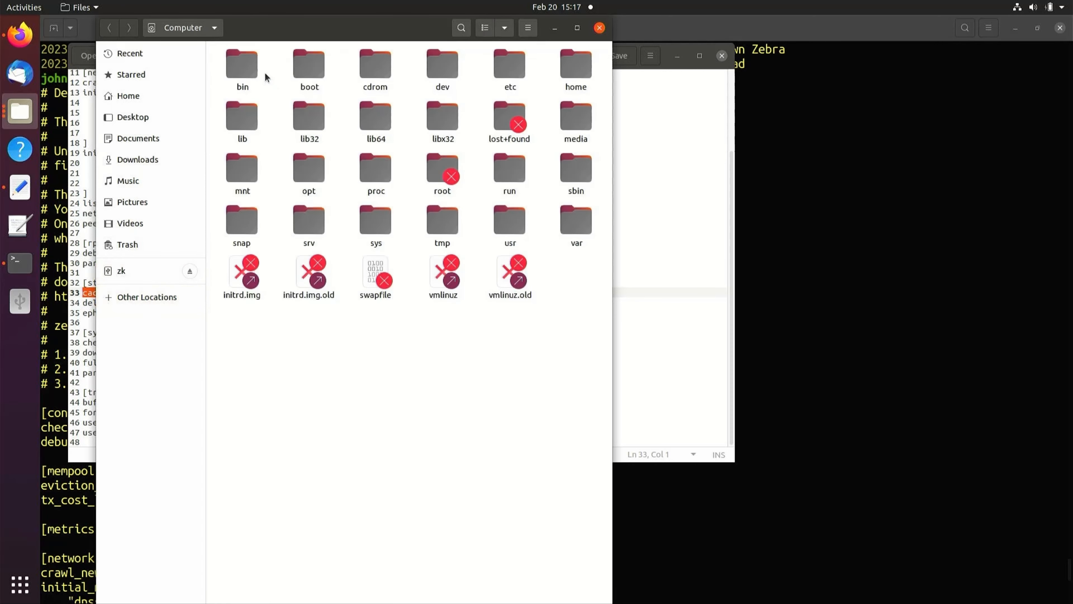
pyautogui.moveTo(518, 143)
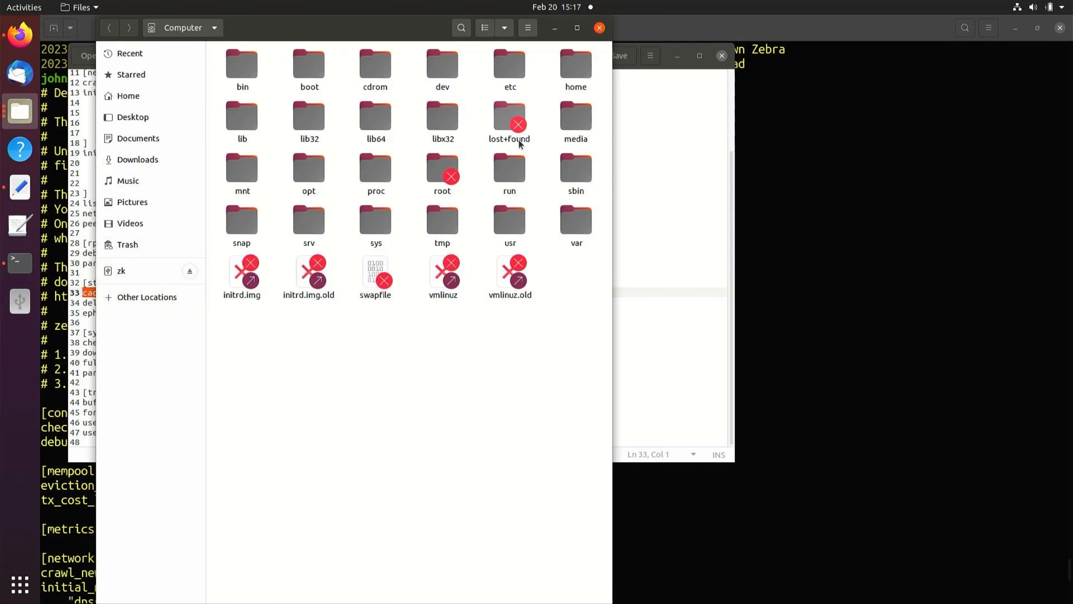
pyautogui.click(576, 119)
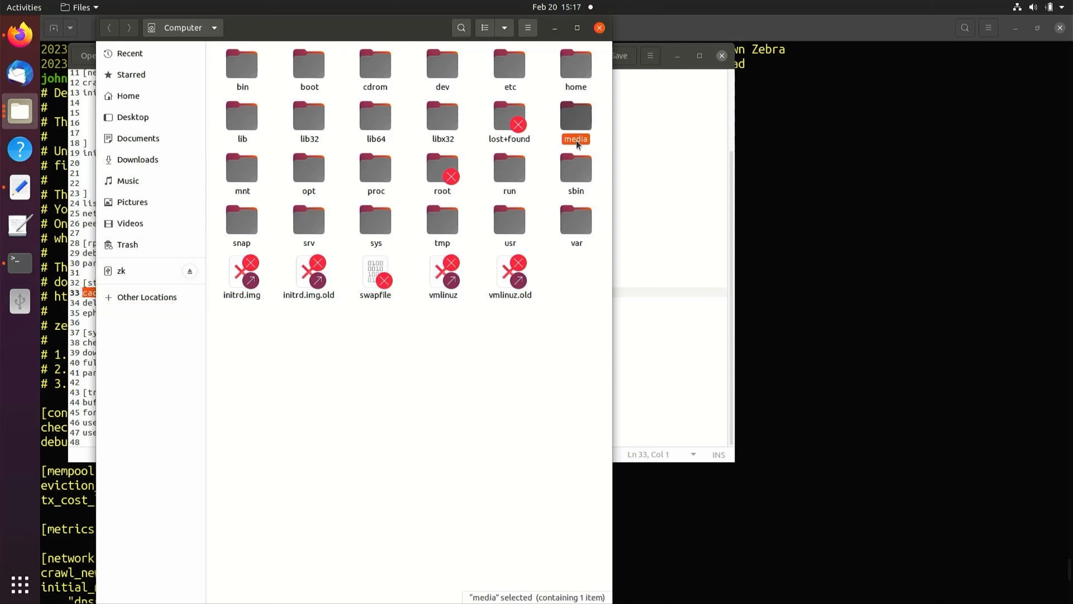
pyautogui.doubleClick(576, 120)
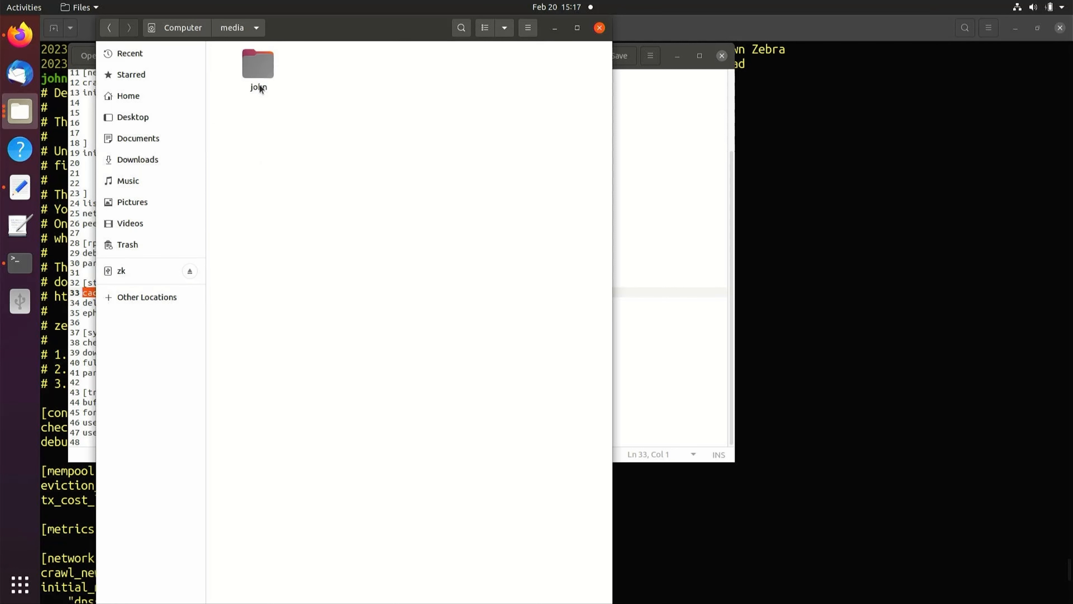
pyautogui.doubleClick(258, 65)
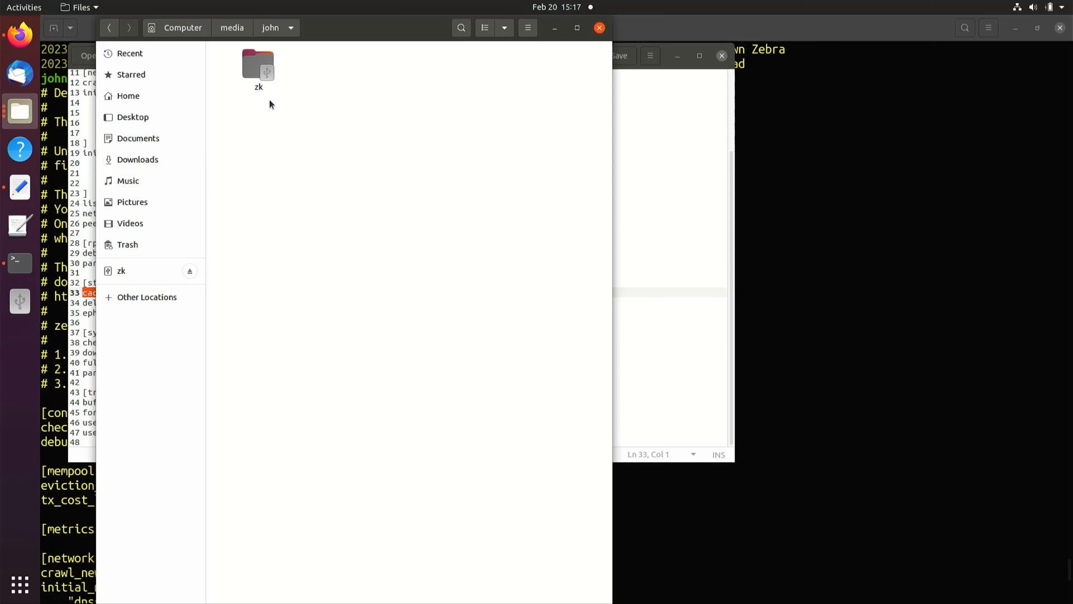
pyautogui.rightClick(258, 65)
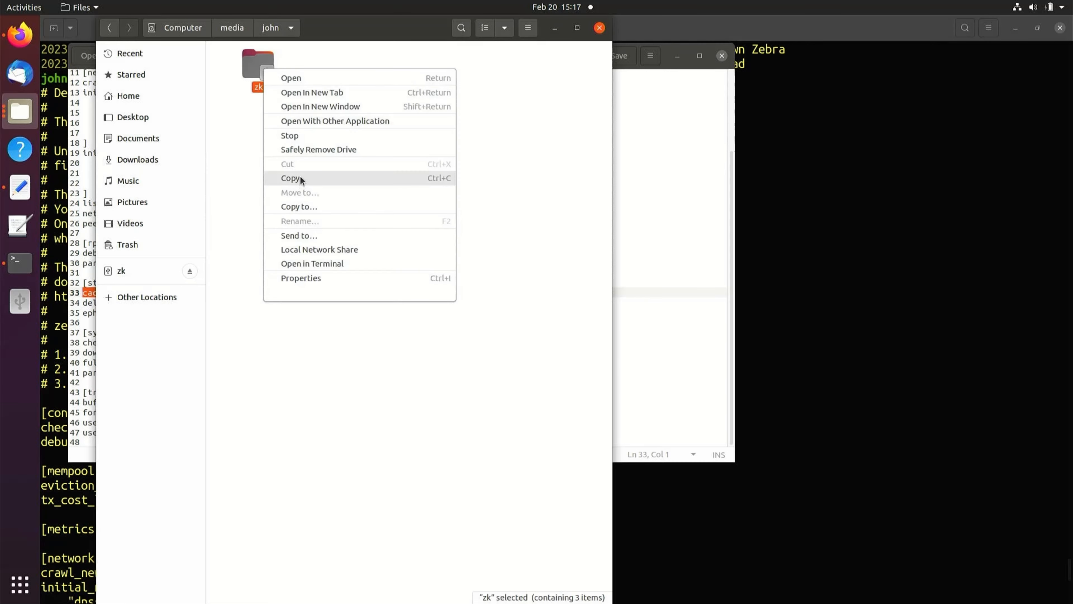
pyautogui.click(290, 177)
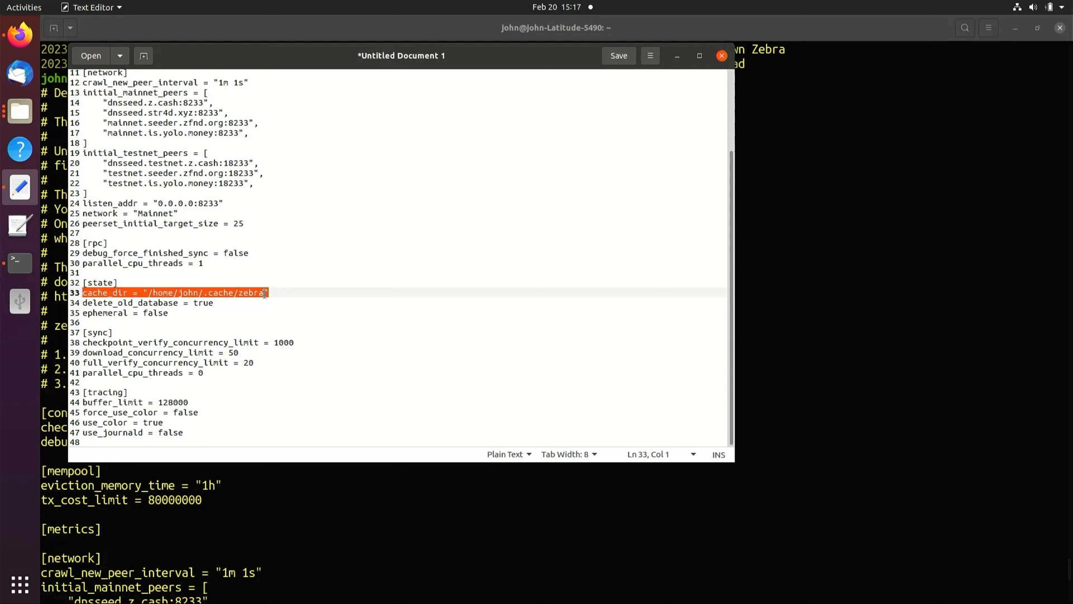
# - Replace the old cache_dir path with "/media/john/zk/zebra"
pyautogui.press('Delete')
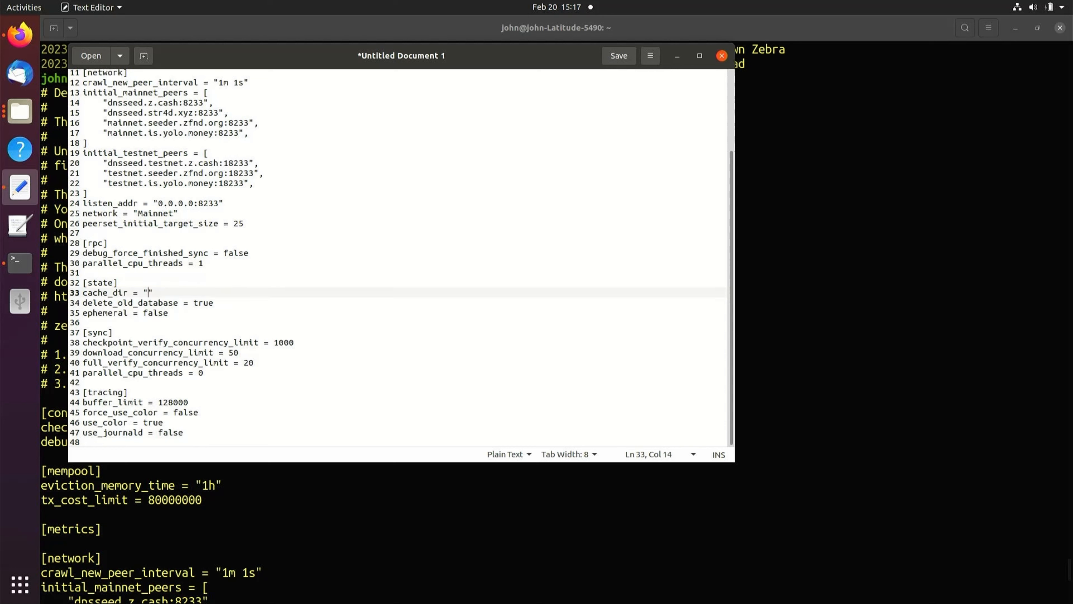
pyautogui.write('/media/john/zk')
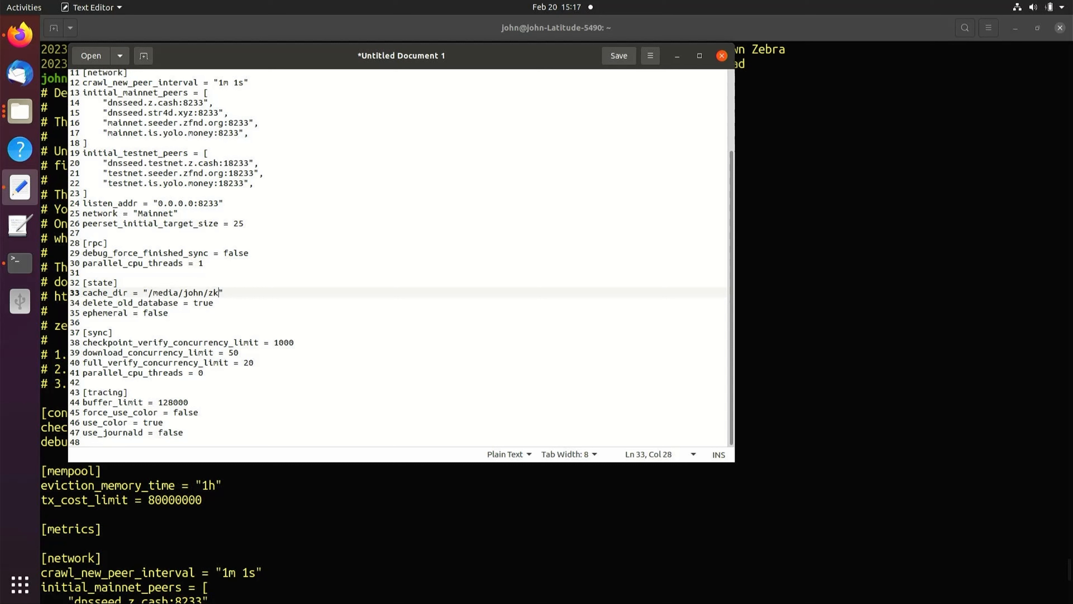
pyautogui.write('/zebra')
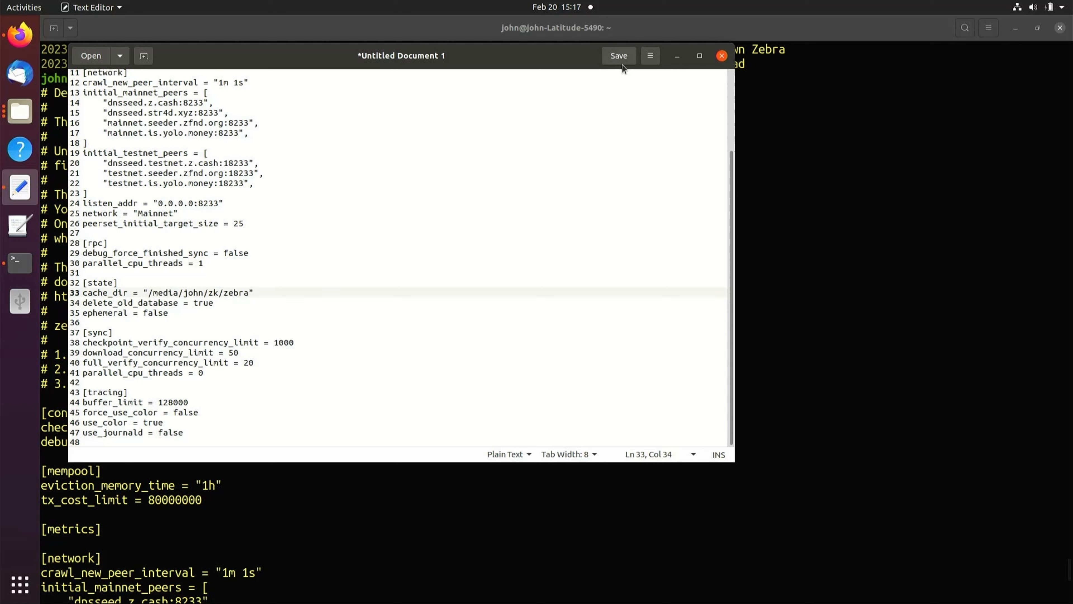
pyautogui.moveTo(617, 56)
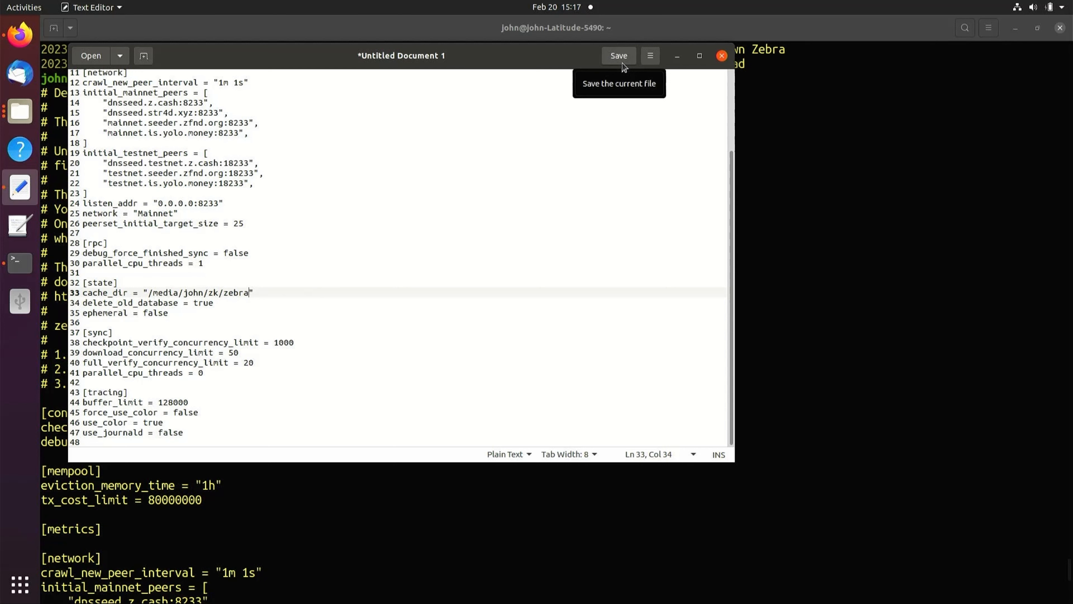
# - Save the document as zebrad.toml inside the home folder's .config directory
pyautogui.click(617, 55)
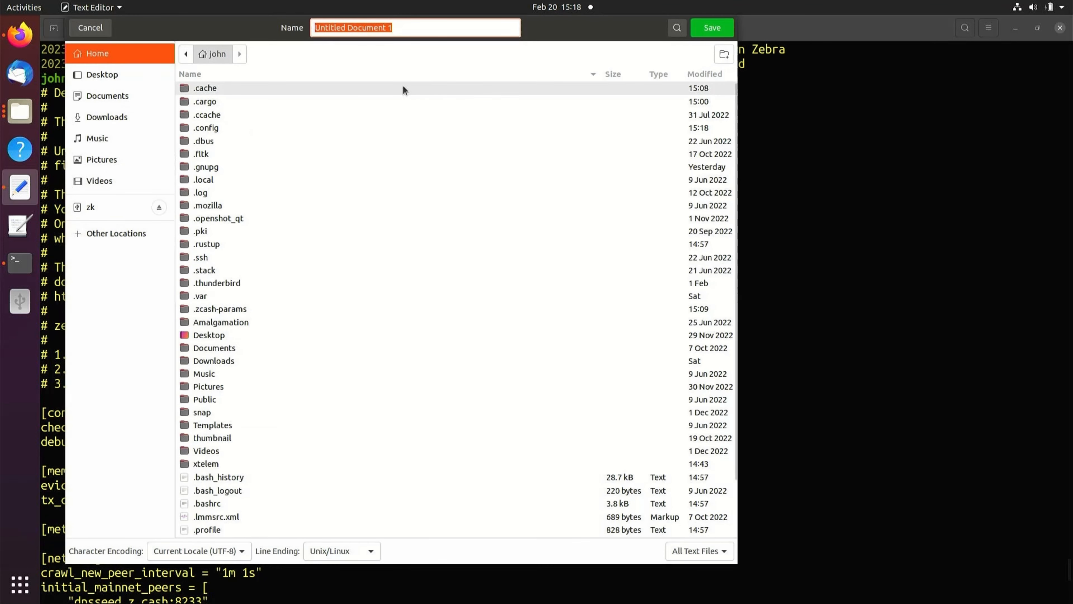
pyautogui.click(205, 128)
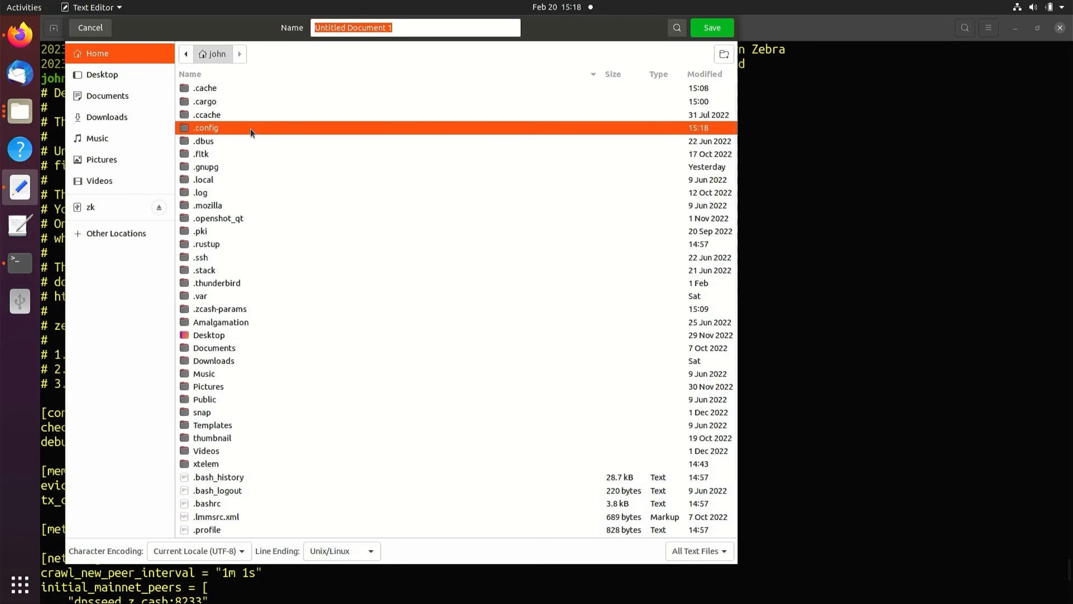
pyautogui.doubleClick(205, 128)
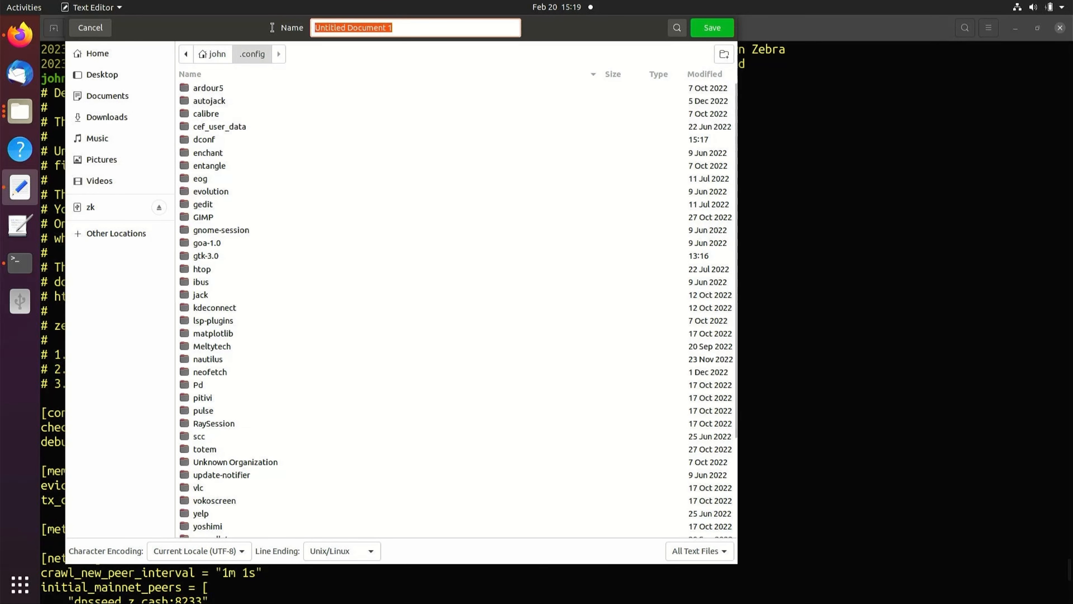
pyautogui.write('zebra')
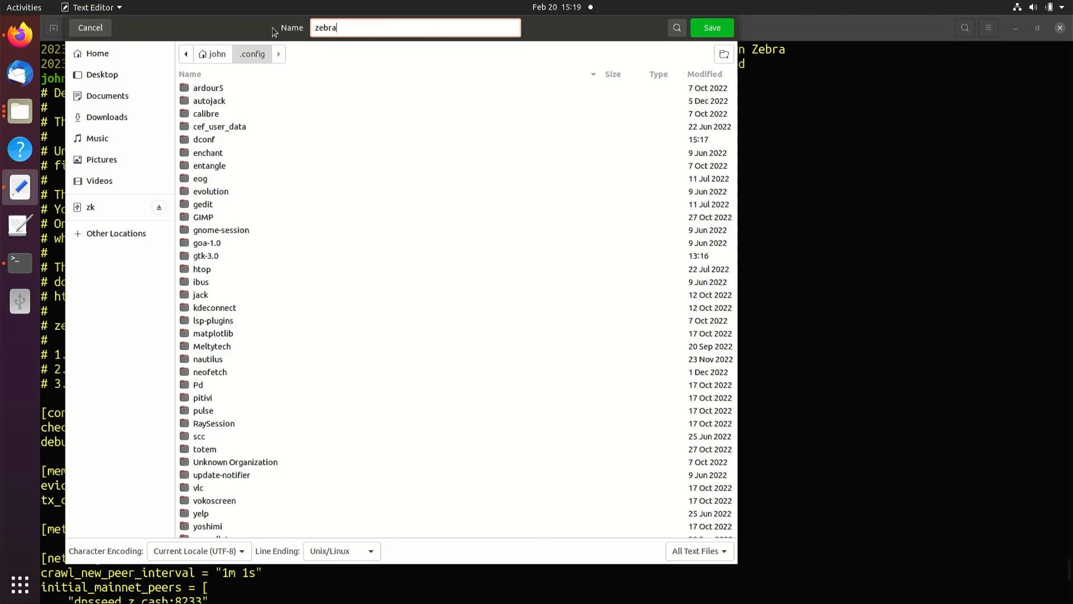
pyautogui.write('d.to')
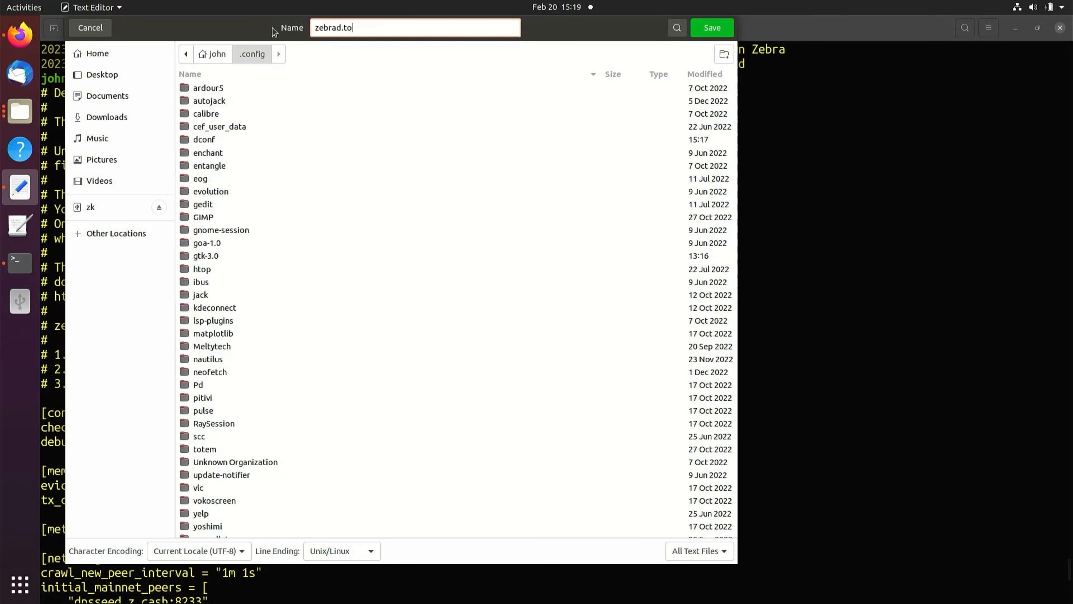
pyautogui.write('ml')
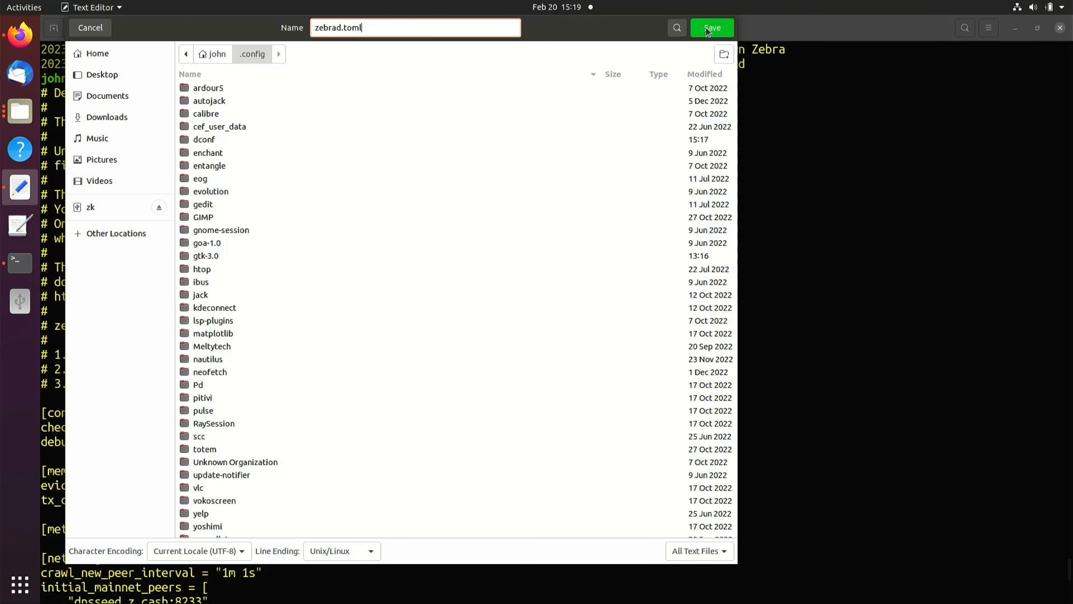
pyautogui.click(710, 28)
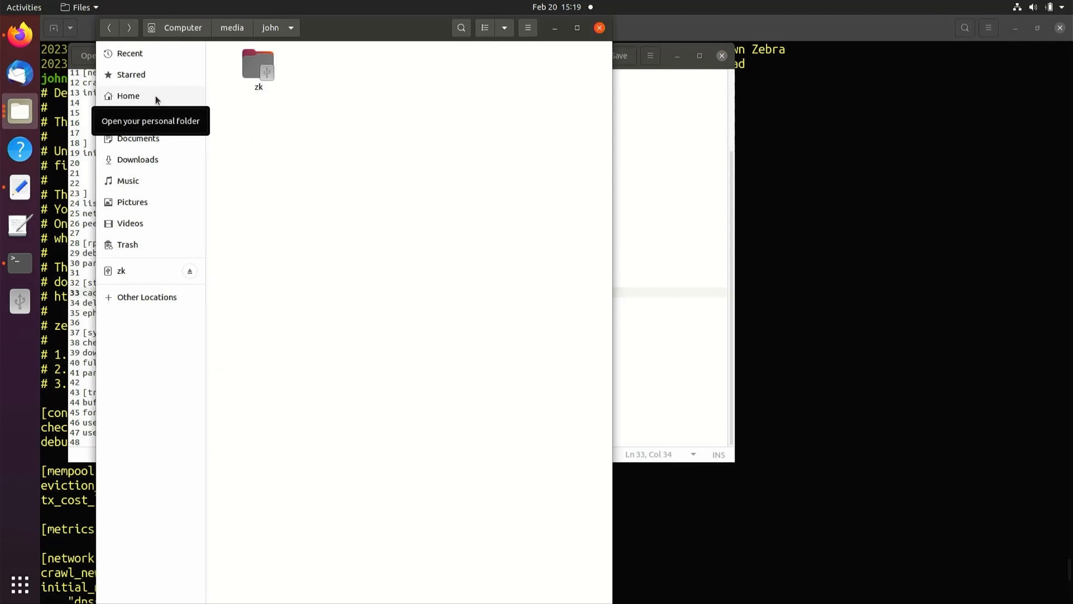
# - Move the .zcash-params folder in the home directory to the trash
pyautogui.click(128, 95)
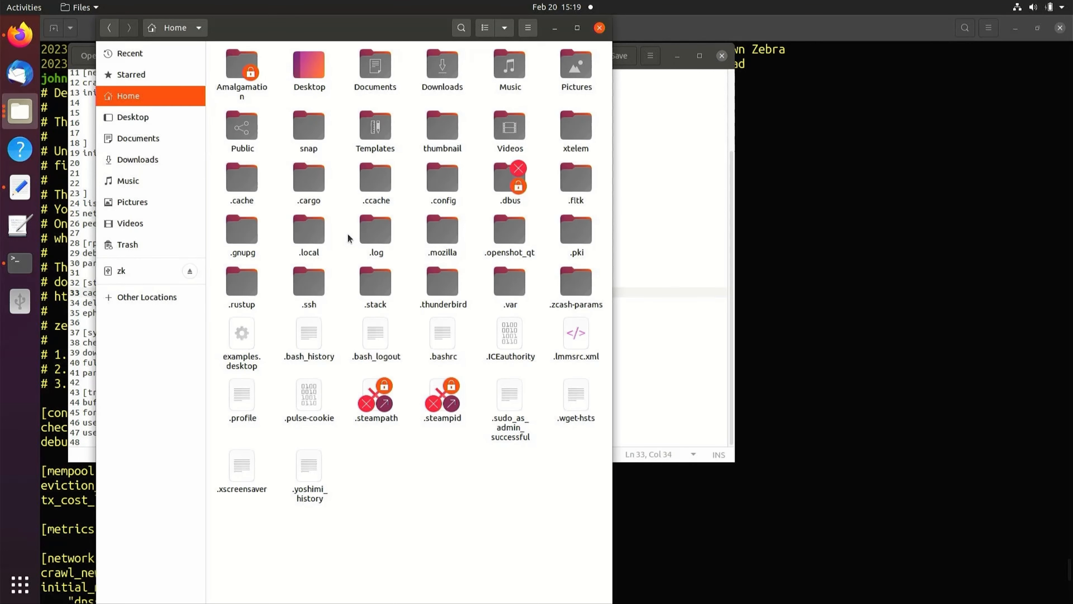
pyautogui.click(575, 281)
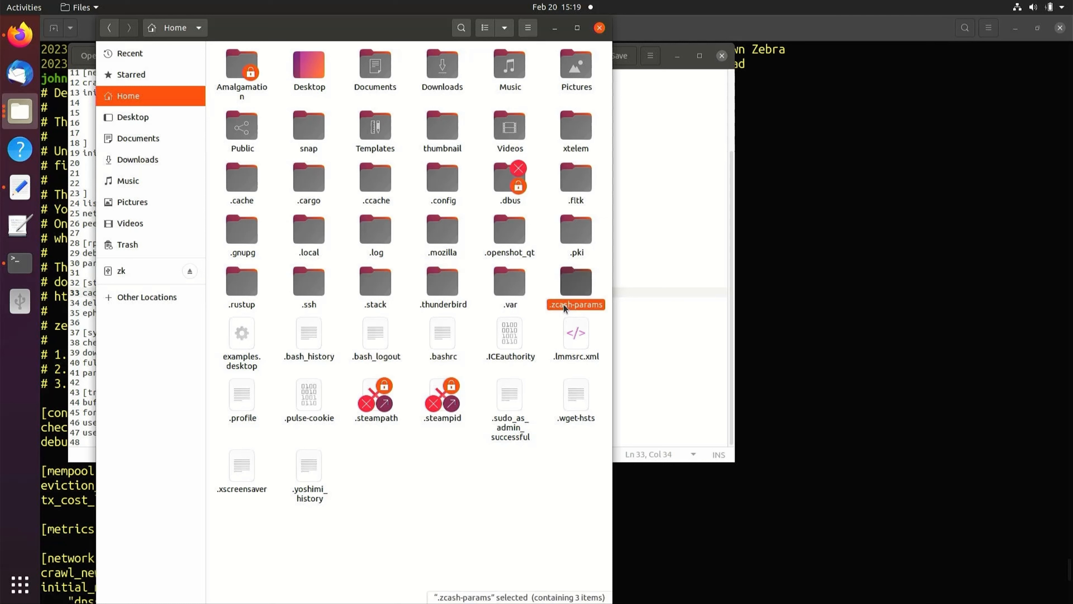
pyautogui.rightClick(575, 286)
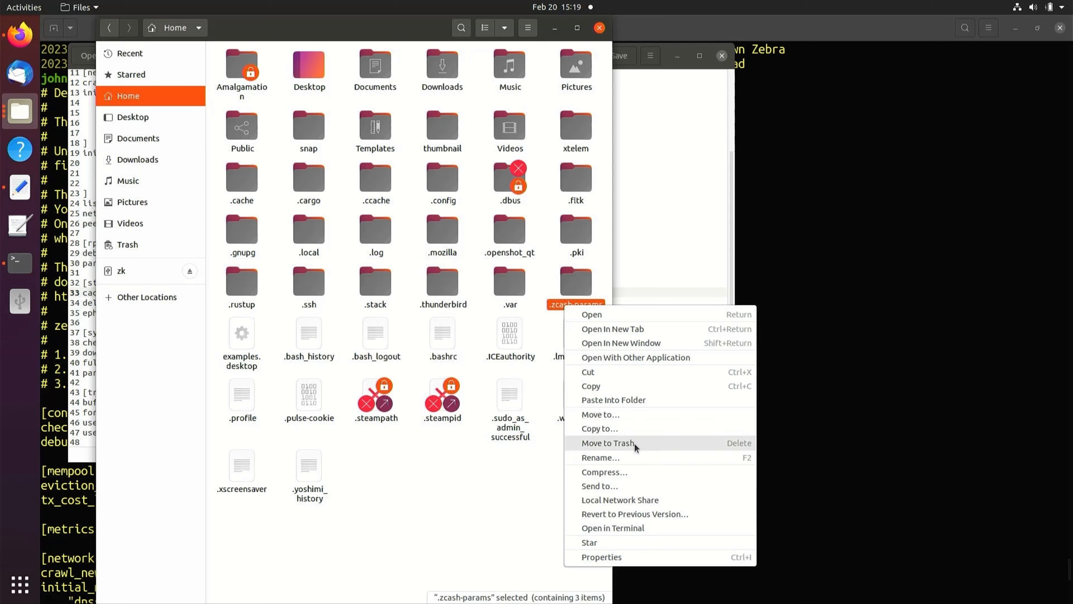
pyautogui.click(606, 443)
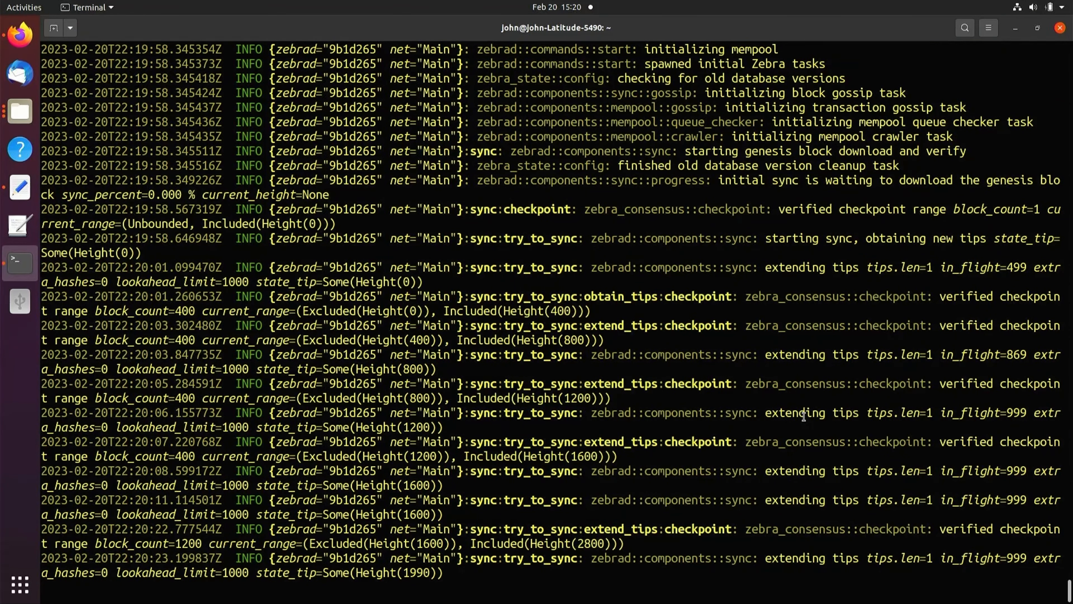
# - Watch zebrad's Mainnet sync checkpoint logs advance in Terminal
pyautogui.scroll(-3)
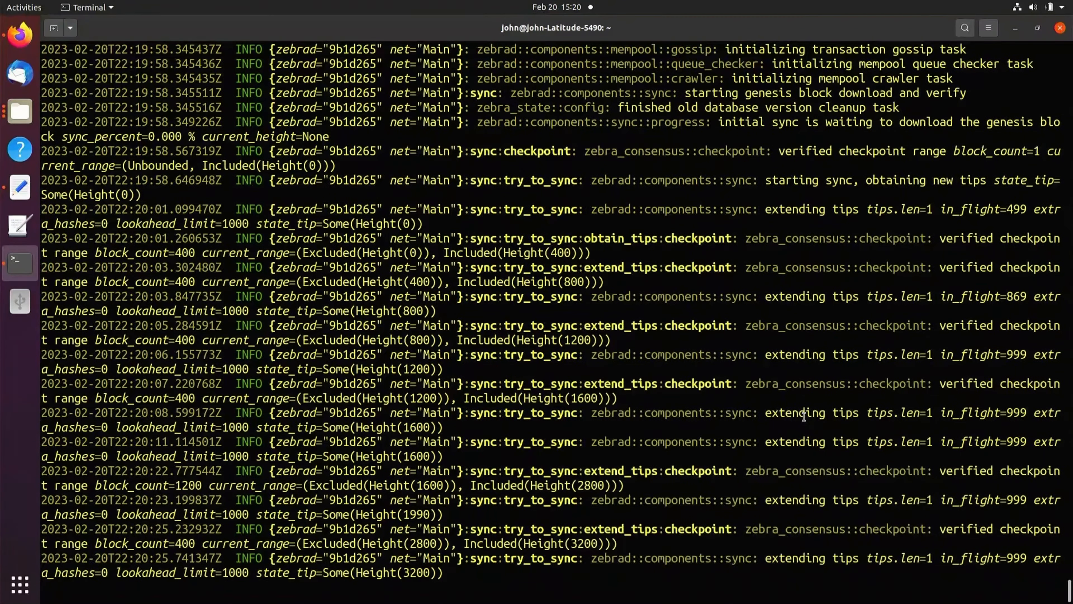